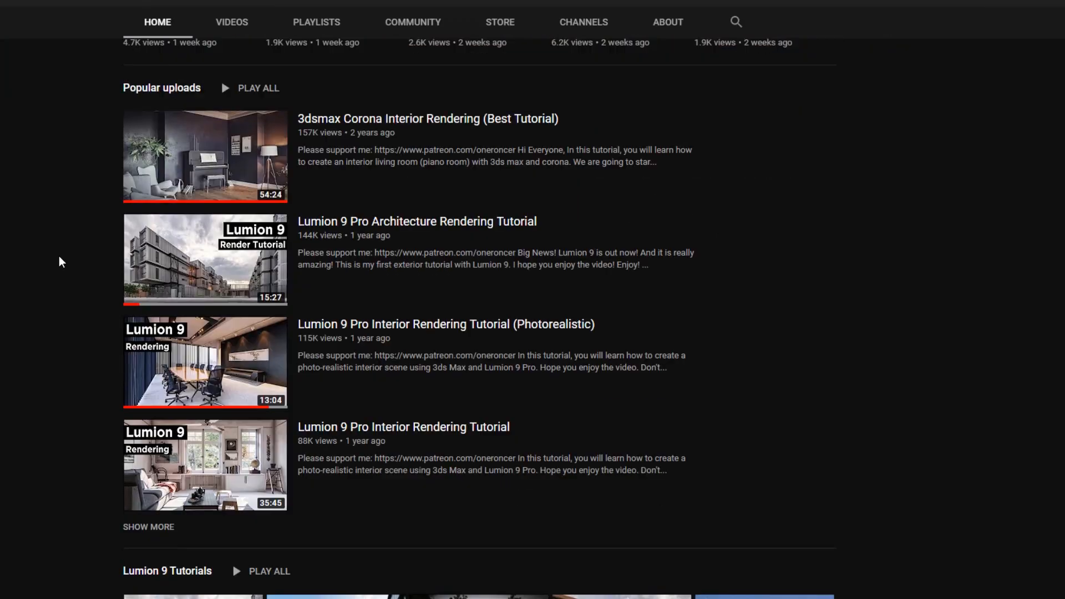
Show the channel's full Videos list and look through its uploaded tutorials.
{"action": "scroll", "scroll_direction": "up", "scroll_amount": 3}
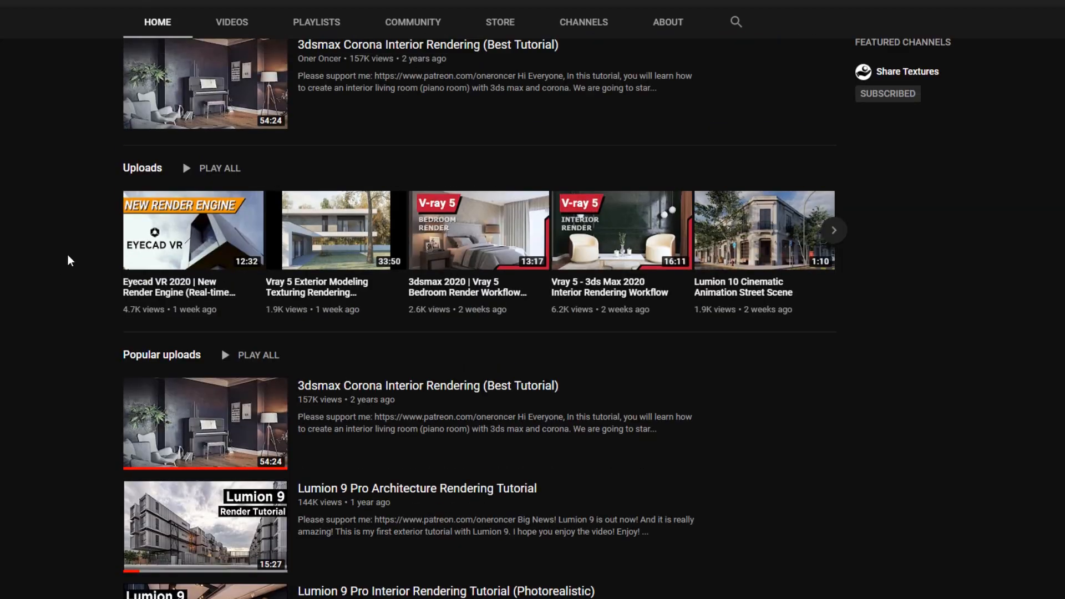
{"action": "left_click", "coordinate": [230, 22]}
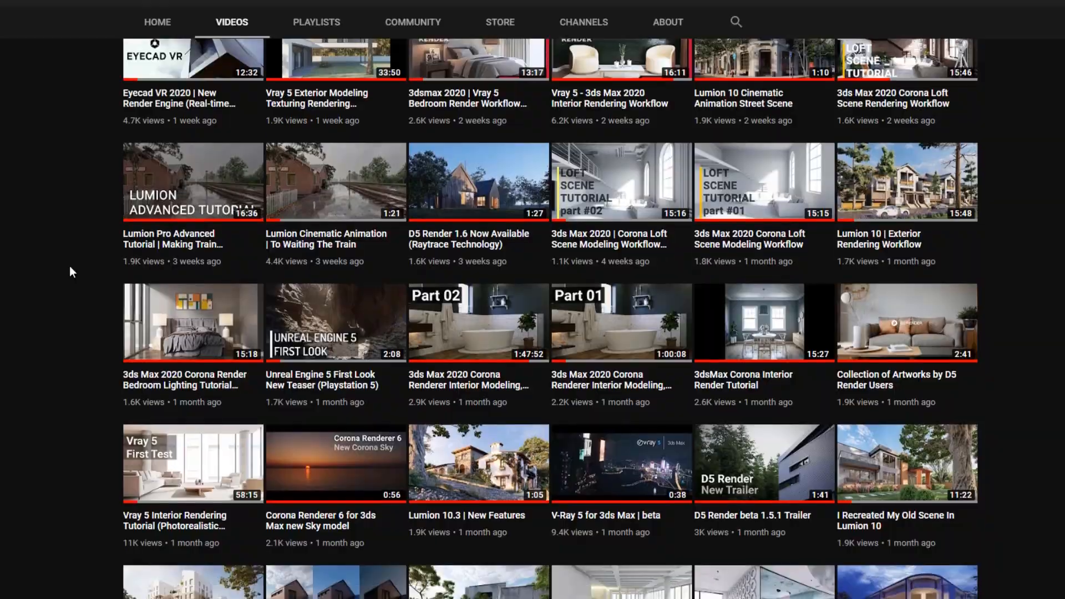
{"action": "scroll", "scroll_direction": "down", "scroll_amount": 3}
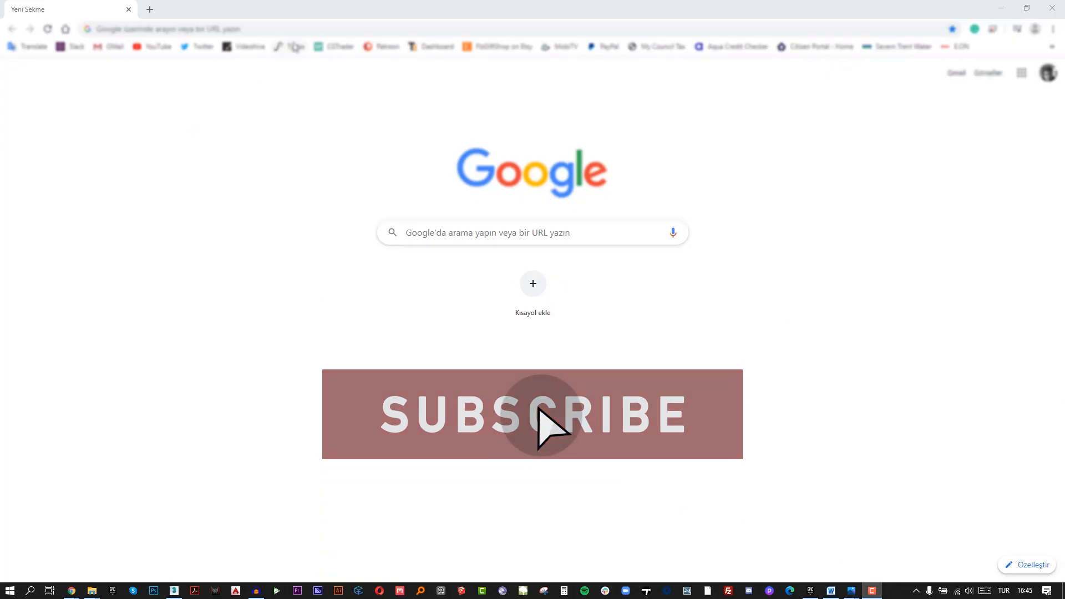
{"action": "left_click", "coordinate": [163, 28]}
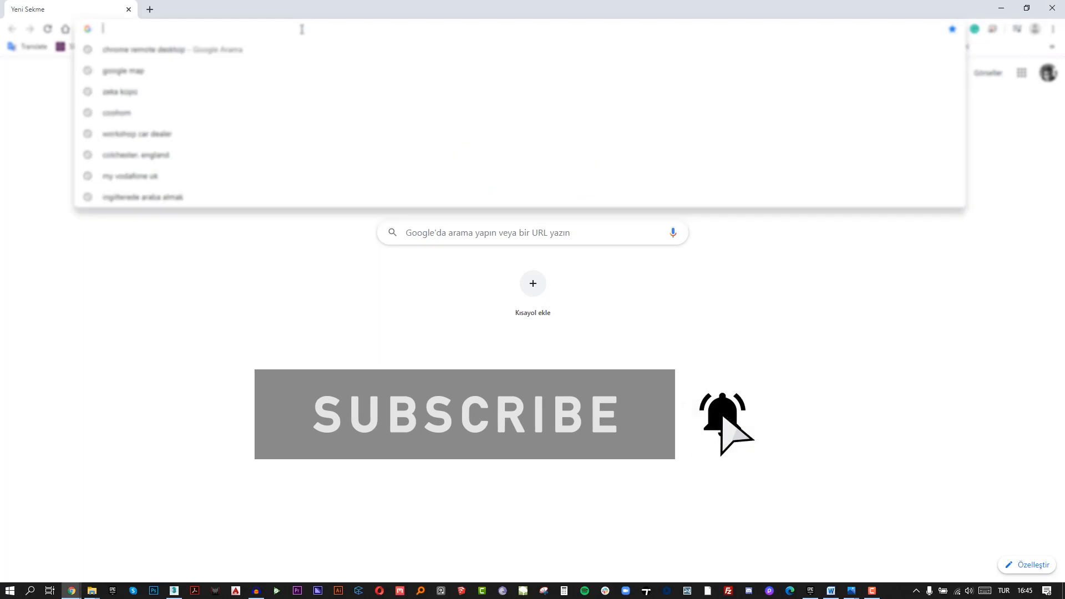
{"action": "type", "text": "www.sharetextures.com"}
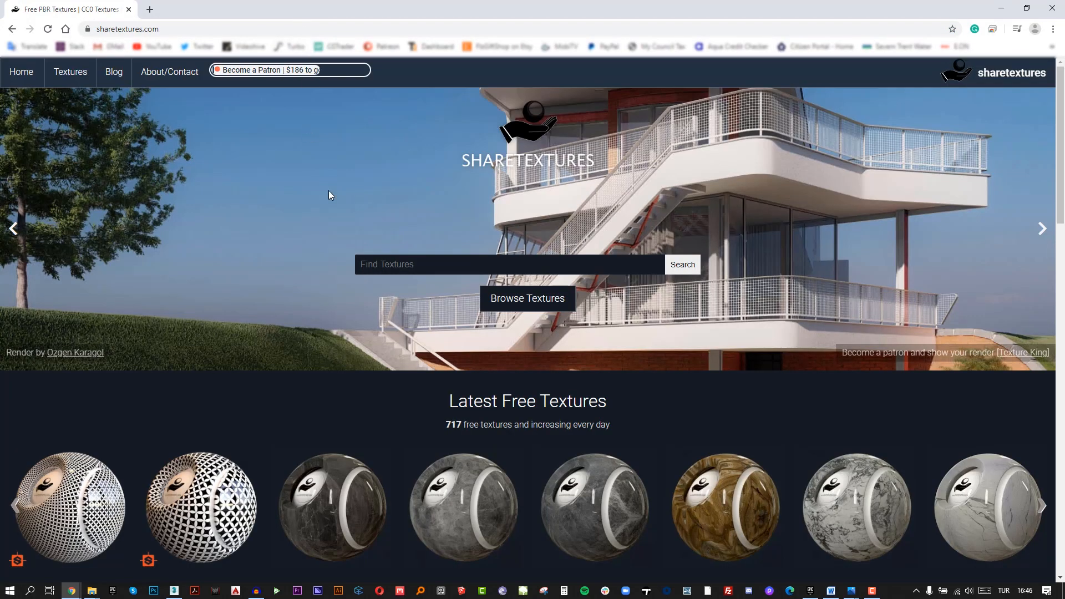
{"action": "scroll", "scroll_direction": "down", "scroll_amount": 3}
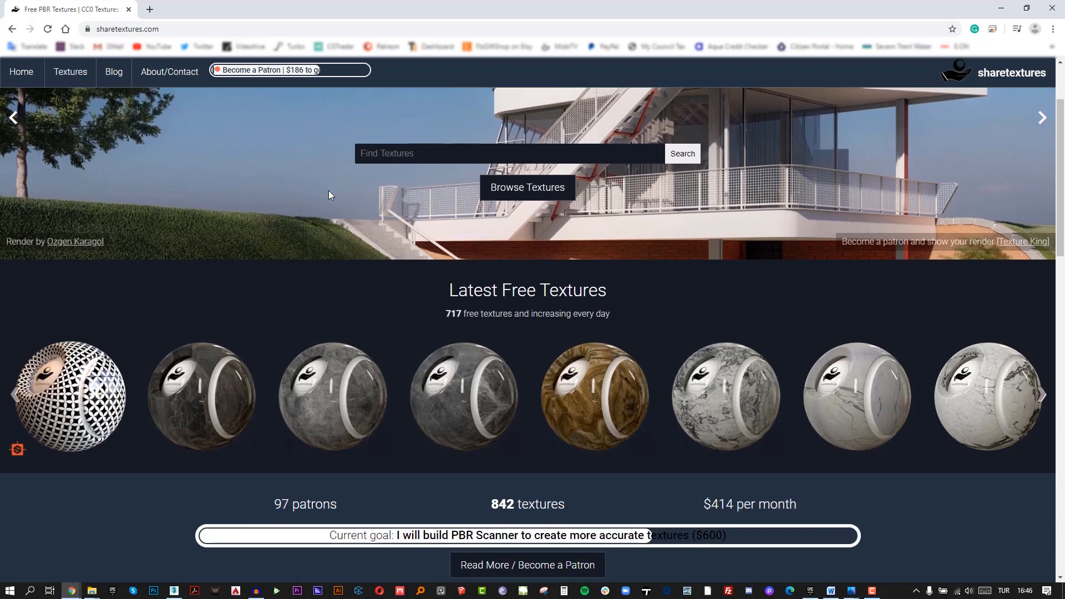
{"action": "scroll", "scroll_direction": "down", "scroll_amount": 3}
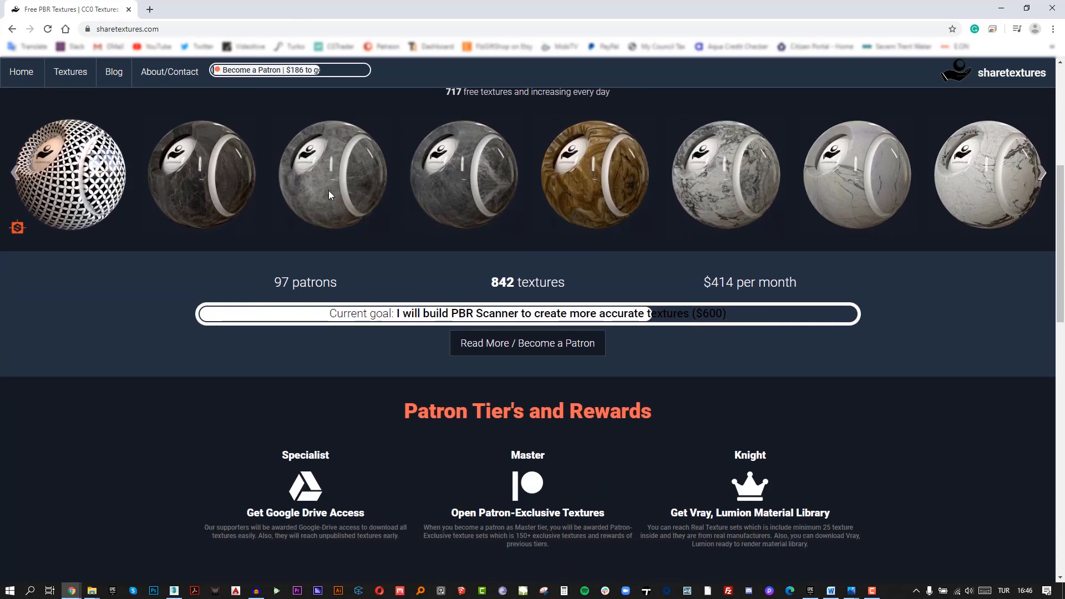
{"action": "scroll", "scroll_direction": "down", "scroll_amount": 3}
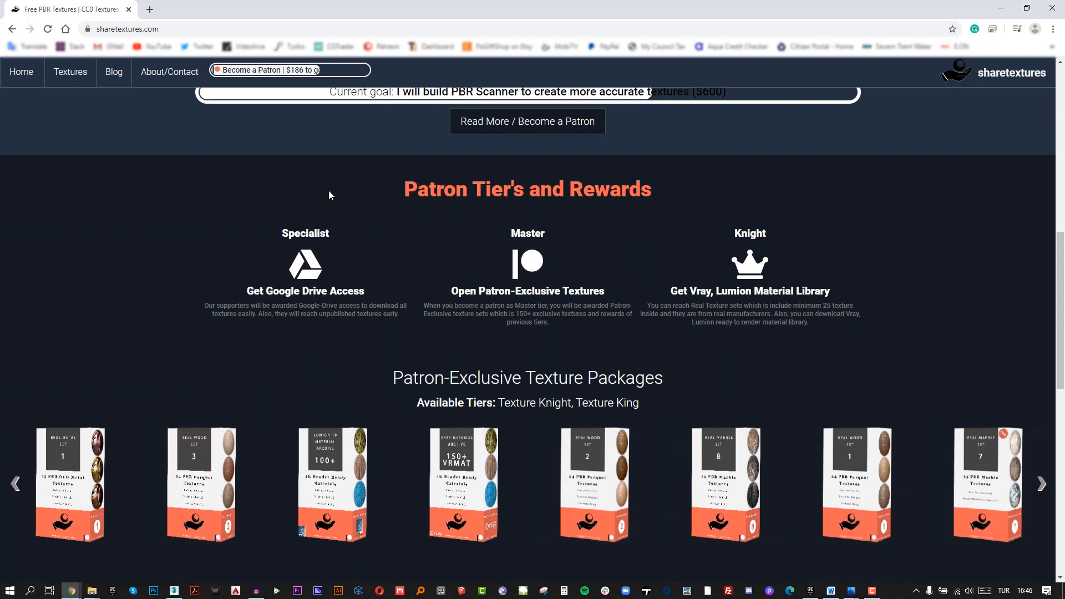
{"action": "scroll", "scroll_direction": "down", "scroll_amount": 3}
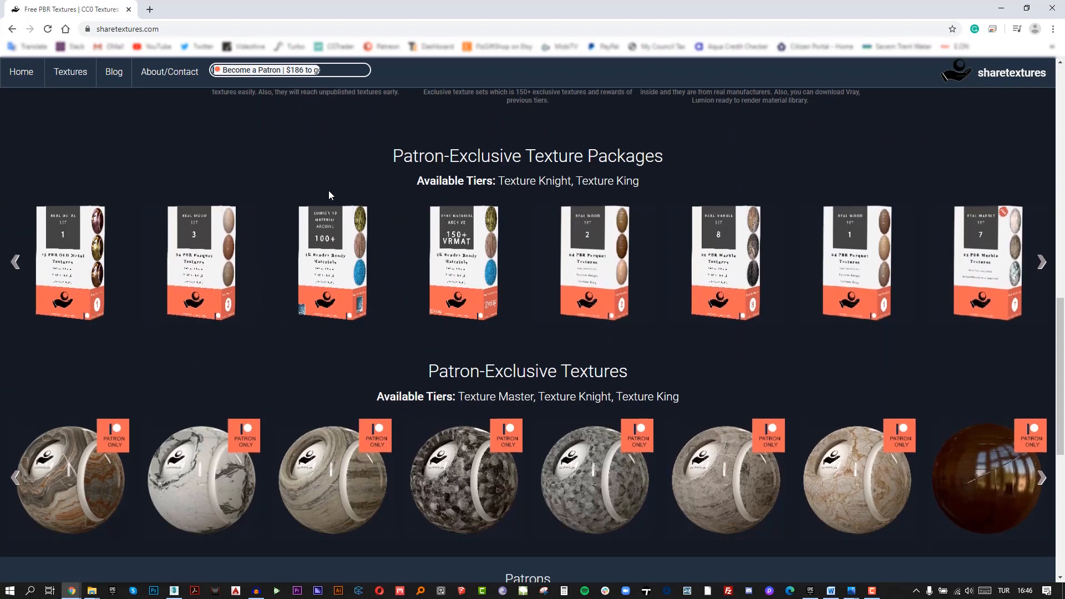
{"action": "scroll", "scroll_direction": "up", "scroll_amount": 3}
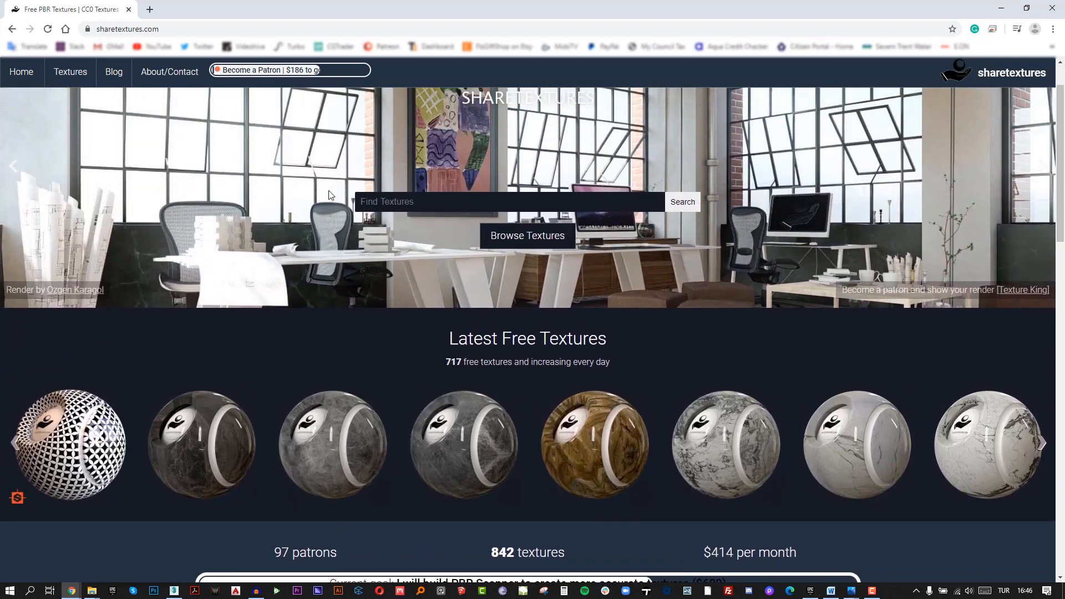
Search the site for "wood" and look through the 885 texture results.
{"action": "type", "text": "w"}
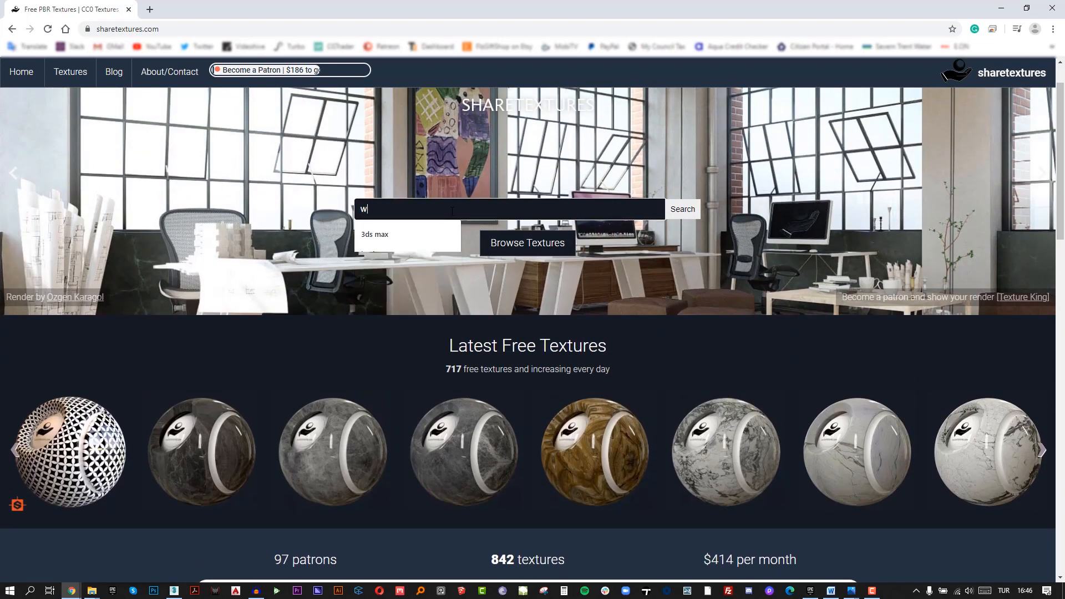
{"action": "type", "text": "ood"}
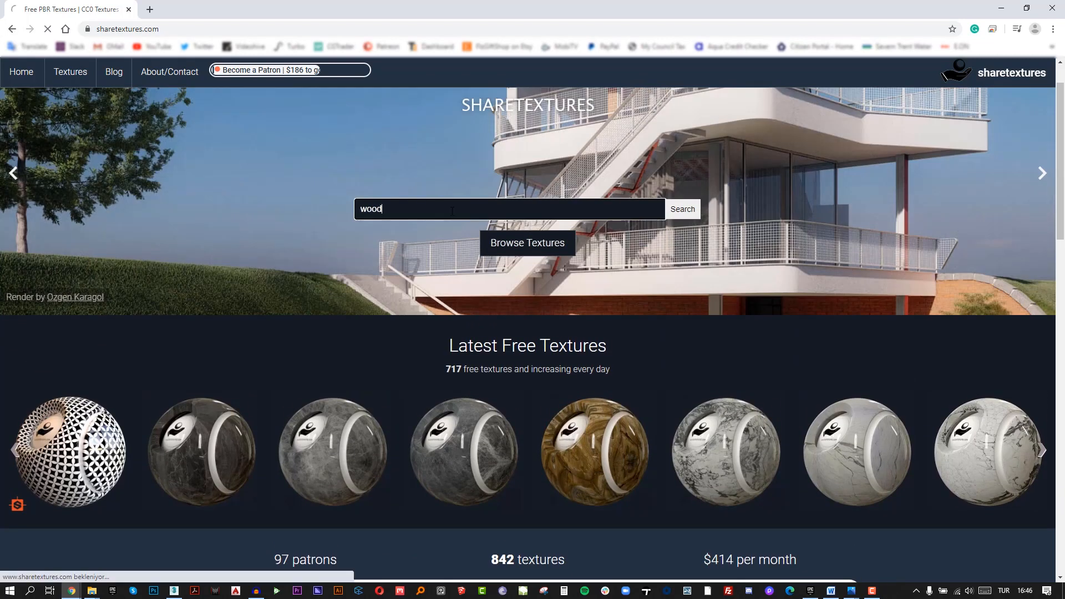
{"action": "left_click", "coordinate": [681, 208]}
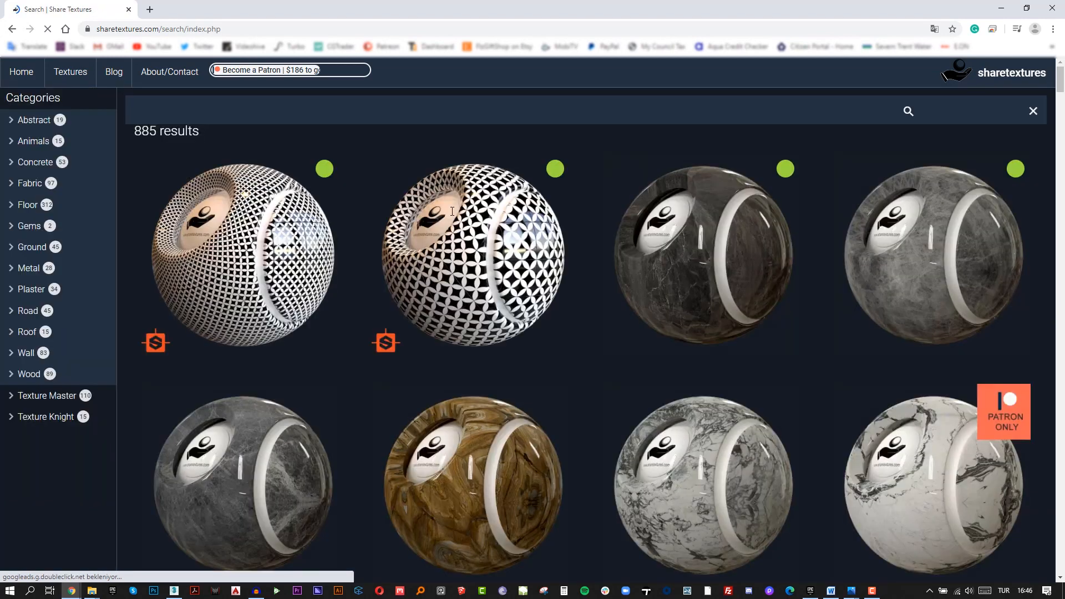
{"action": "scroll", "scroll_direction": "down", "scroll_amount": 3}
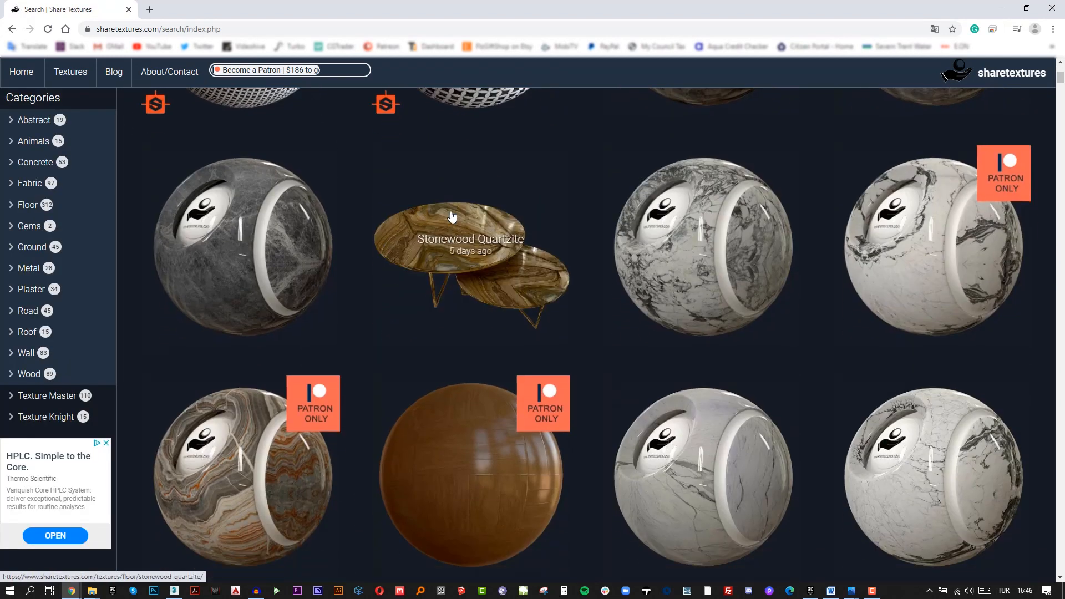
{"action": "scroll", "scroll_direction": "down", "scroll_amount": 3}
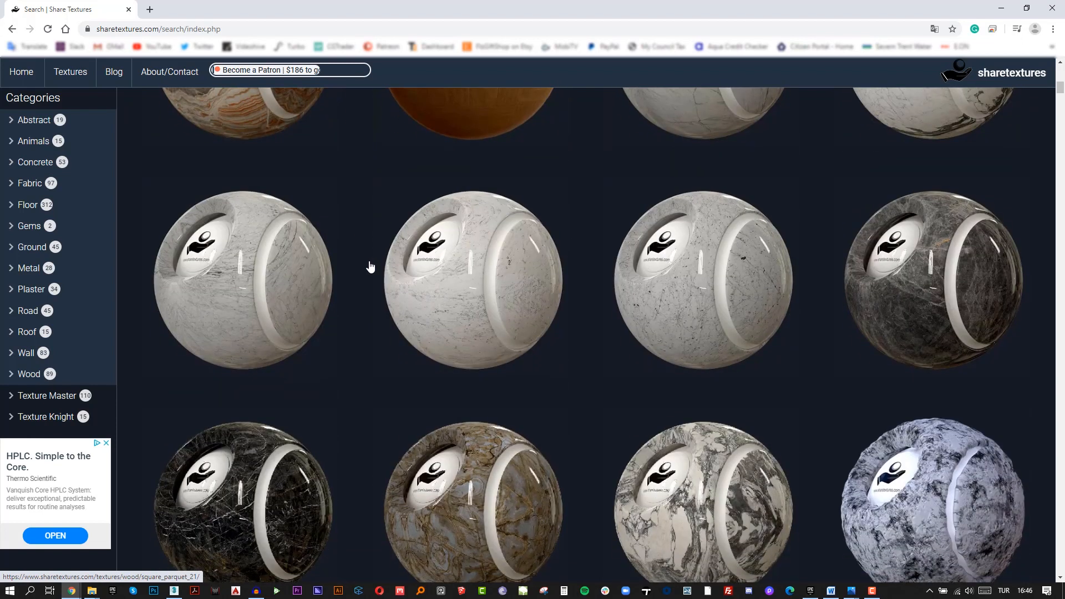
{"action": "scroll", "scroll_direction": "up", "scroll_amount": 3}
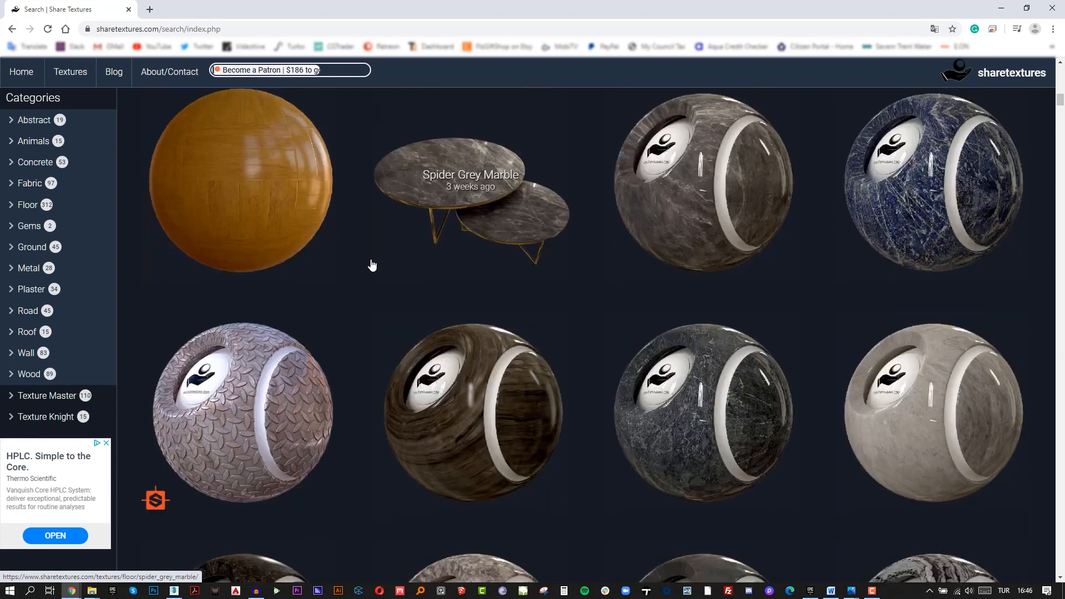
{"action": "scroll", "scroll_direction": "down", "scroll_amount": 3}
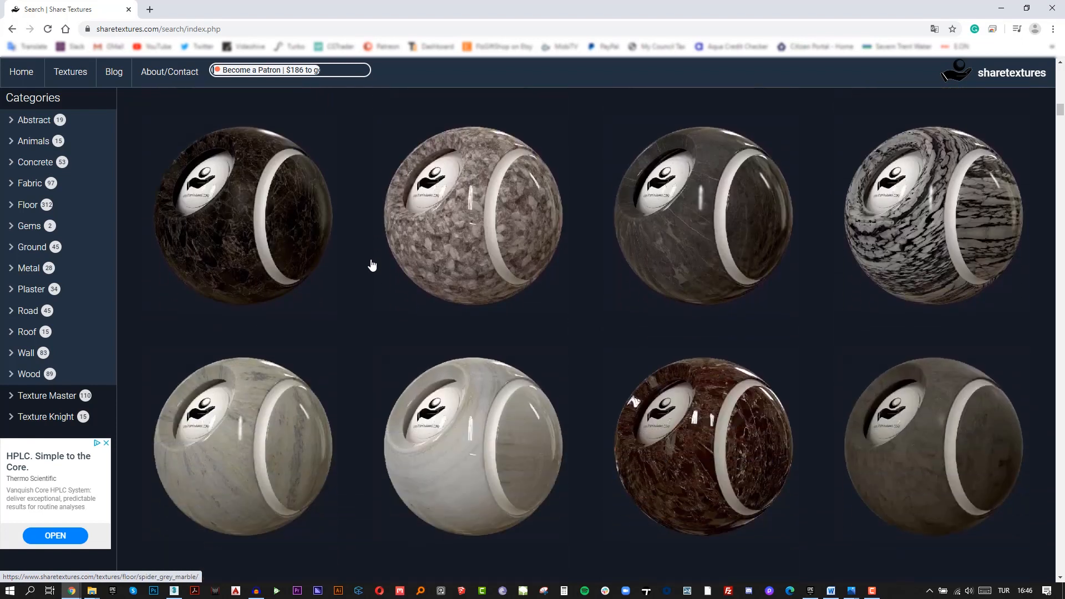
{"action": "scroll", "scroll_direction": "down", "scroll_amount": 3}
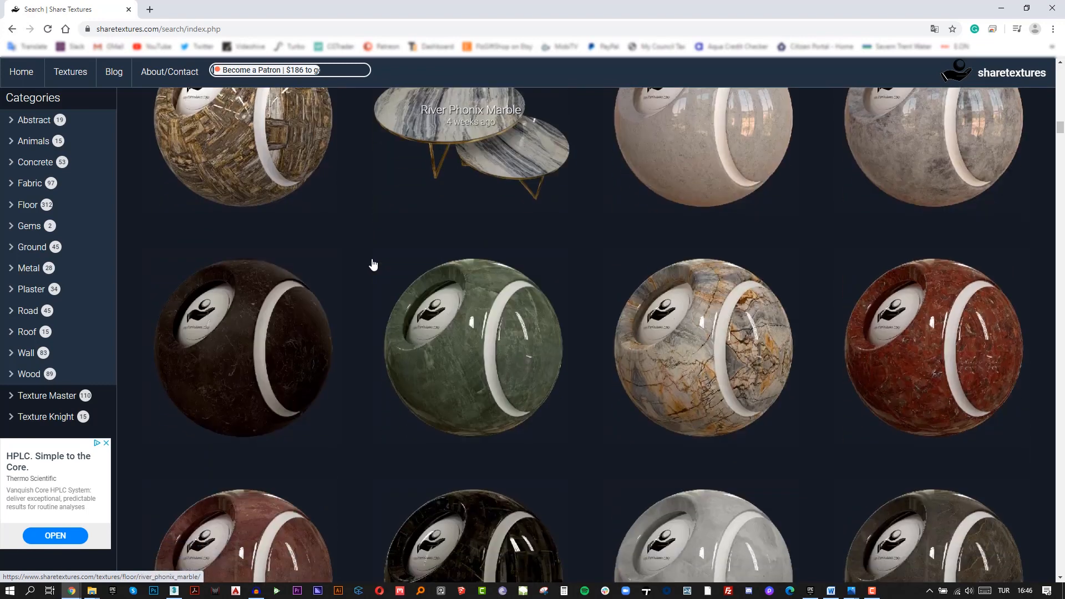
{"action": "scroll", "scroll_direction": "down", "scroll_amount": 3}
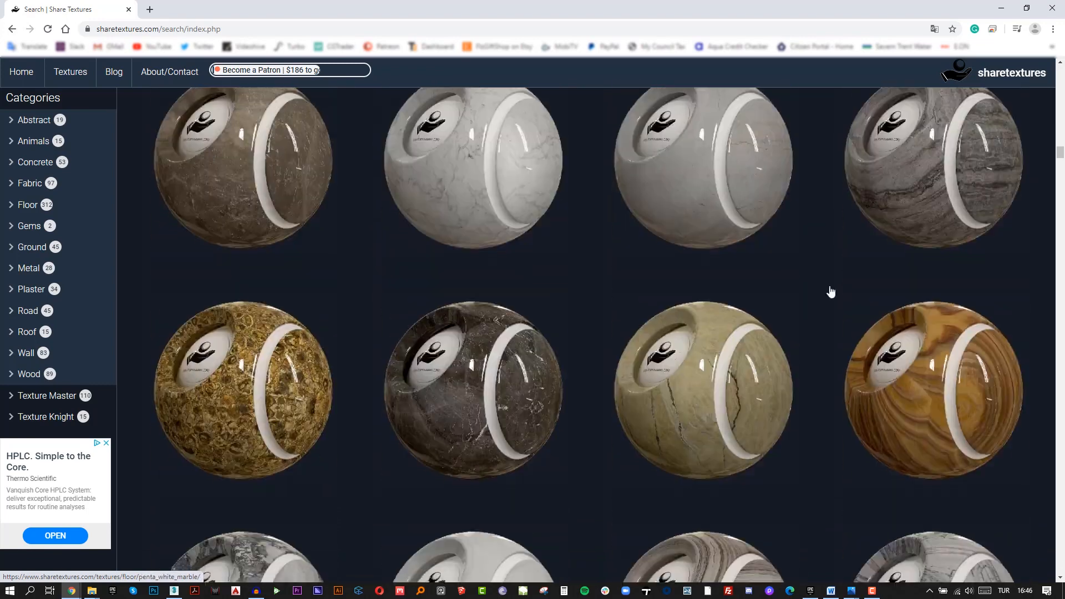
{"action": "mouse_move", "coordinate": [29, 374]}
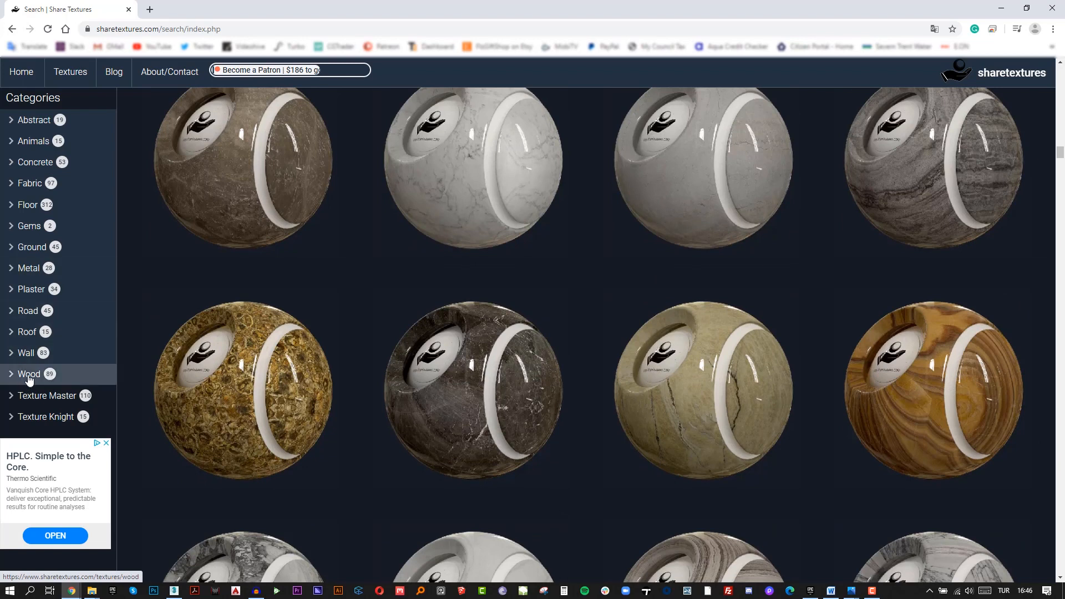
Show the Wood category from the sidebar and browse its parquet textures.
{"action": "left_click", "coordinate": [29, 374]}
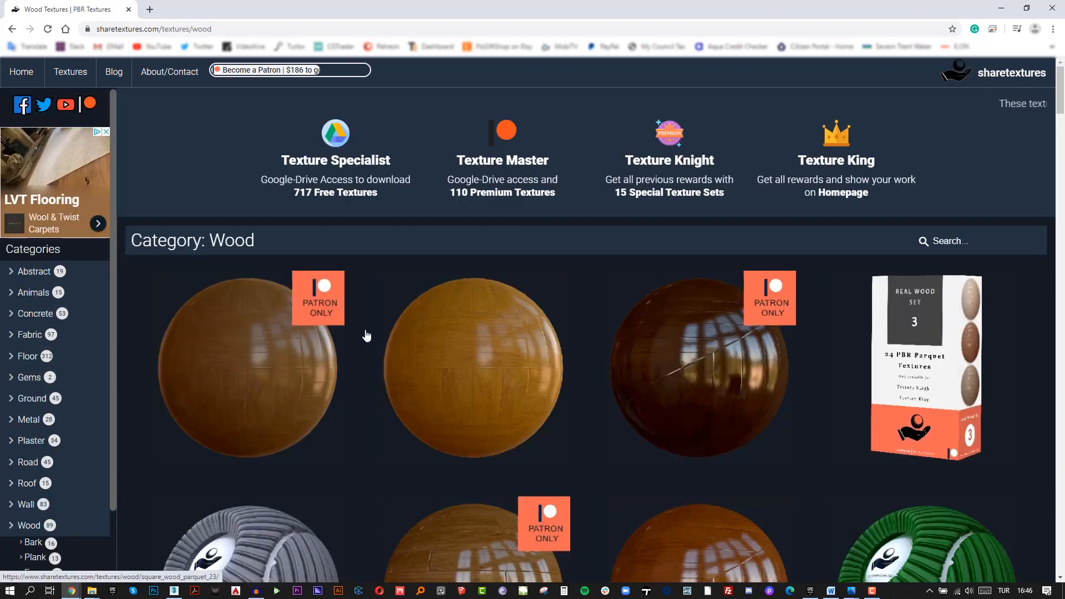
{"action": "scroll", "scroll_direction": "down", "scroll_amount": 3}
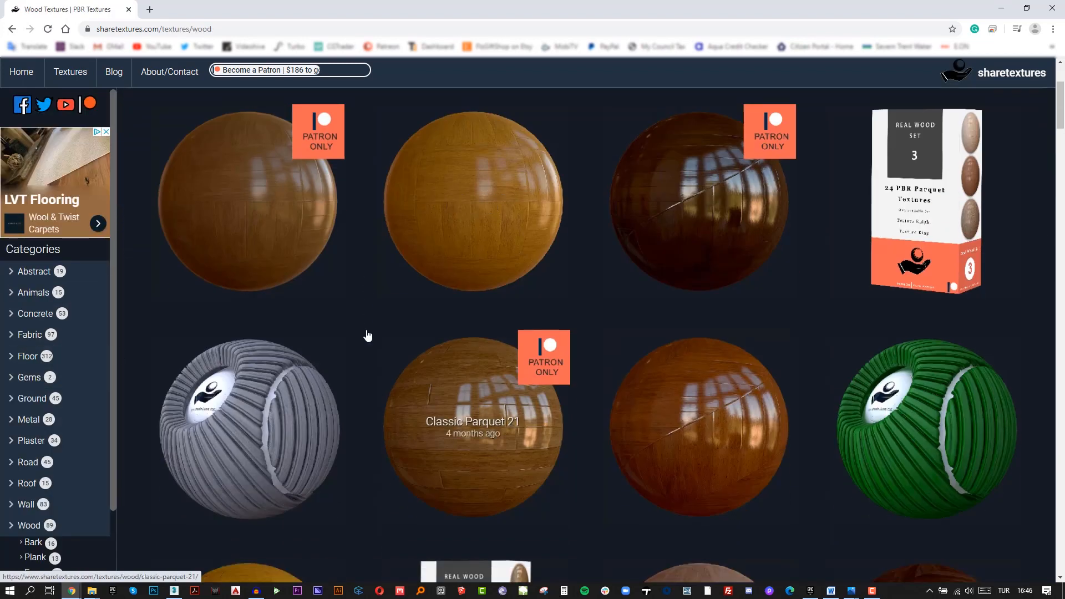
{"action": "scroll", "scroll_direction": "down", "scroll_amount": 3}
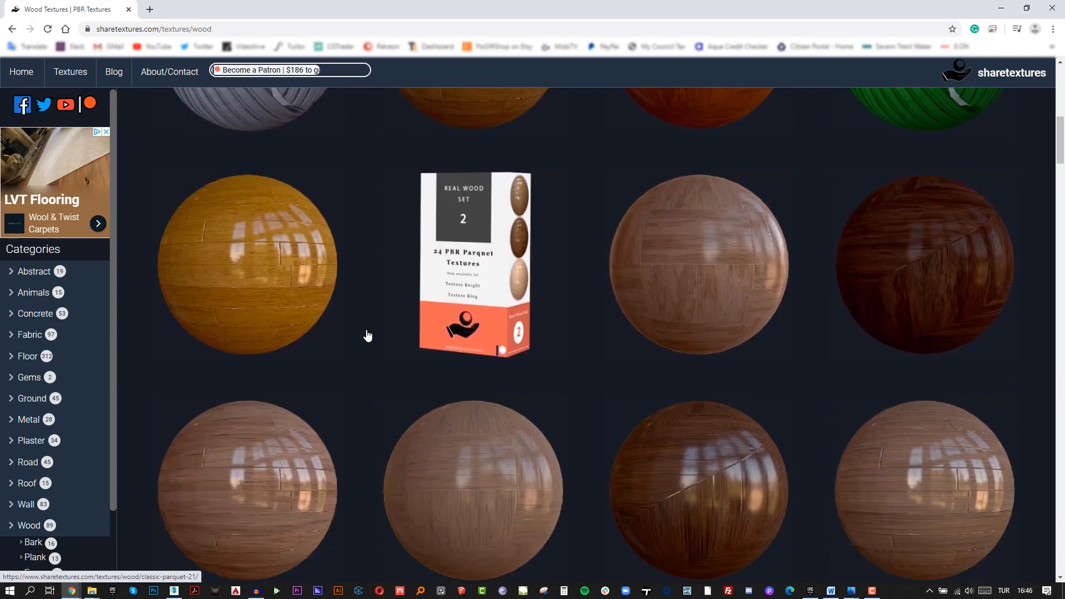
{"action": "scroll", "scroll_direction": "down", "scroll_amount": 3}
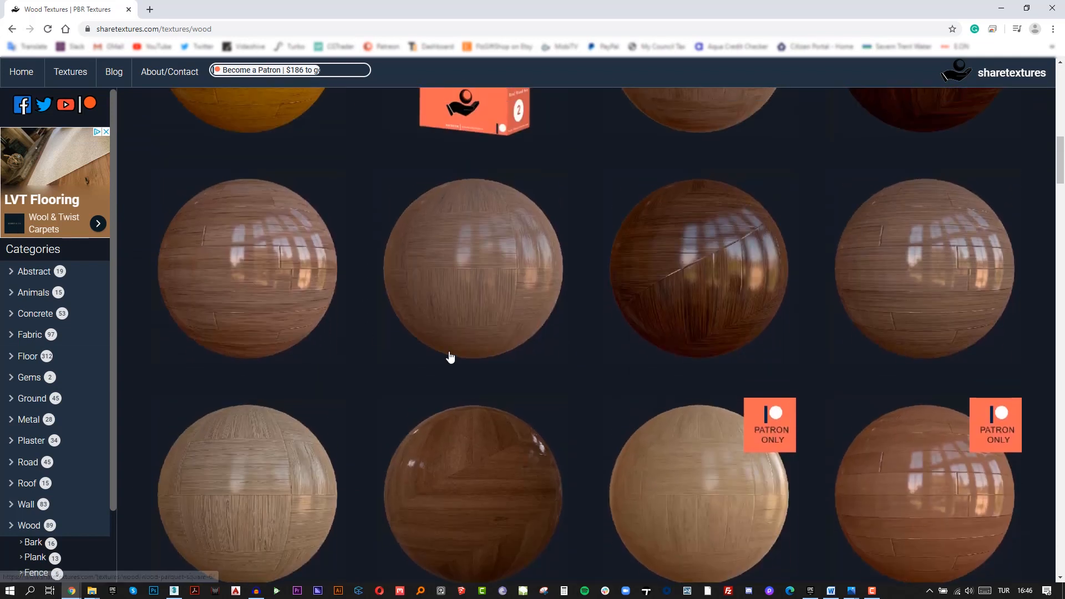
{"action": "mouse_move", "coordinate": [707, 238]}
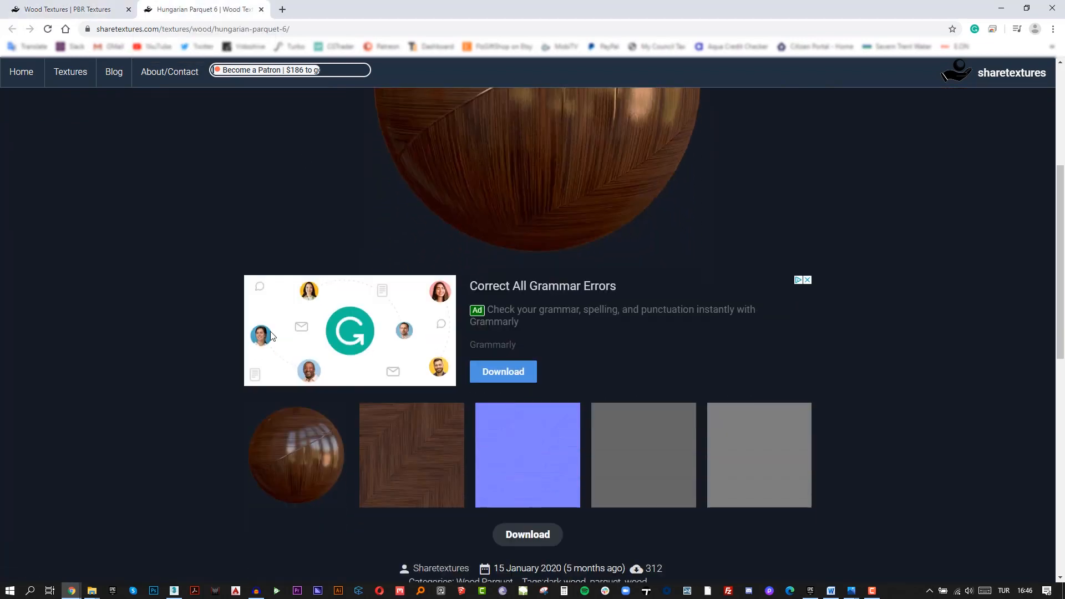
Review the Hungarian Parquet 6 map previews and start downloading its maps.
{"action": "scroll", "scroll_direction": "down", "scroll_amount": 3}
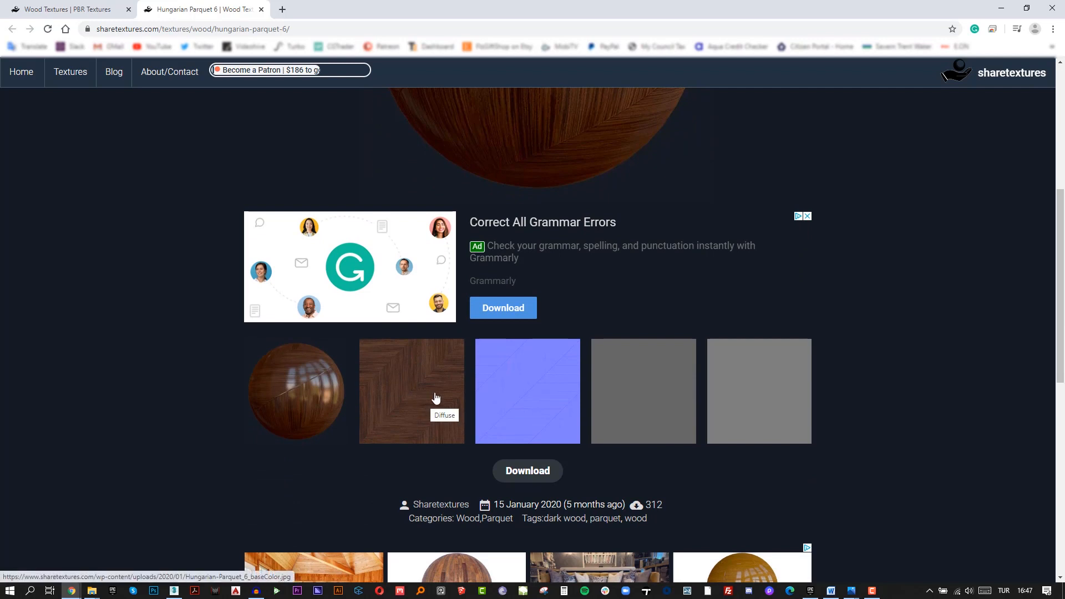
{"action": "mouse_move", "coordinate": [643, 395]}
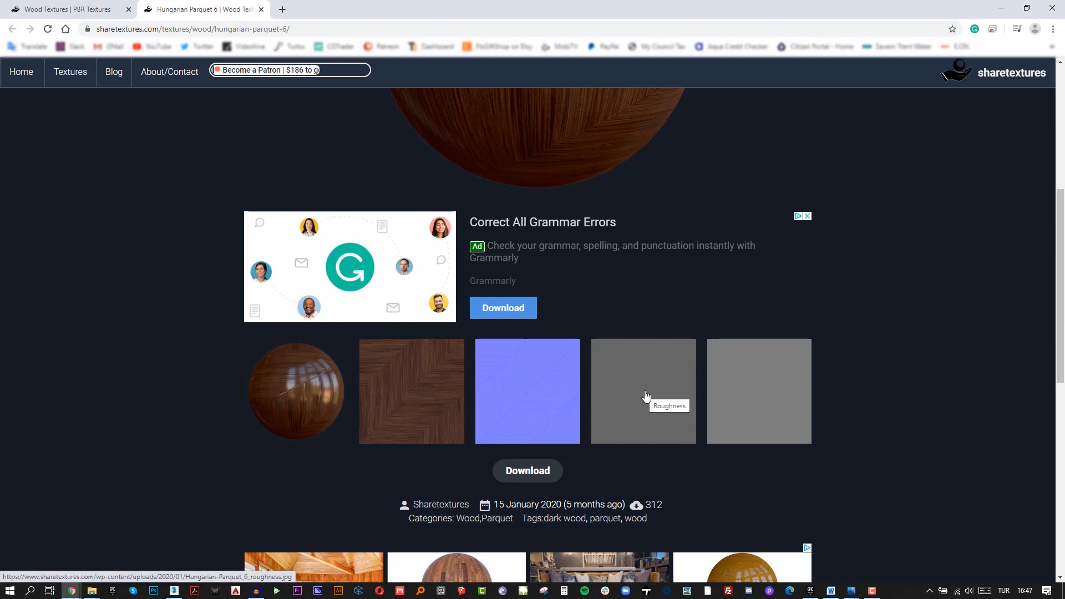
{"action": "mouse_move", "coordinate": [705, 415]}
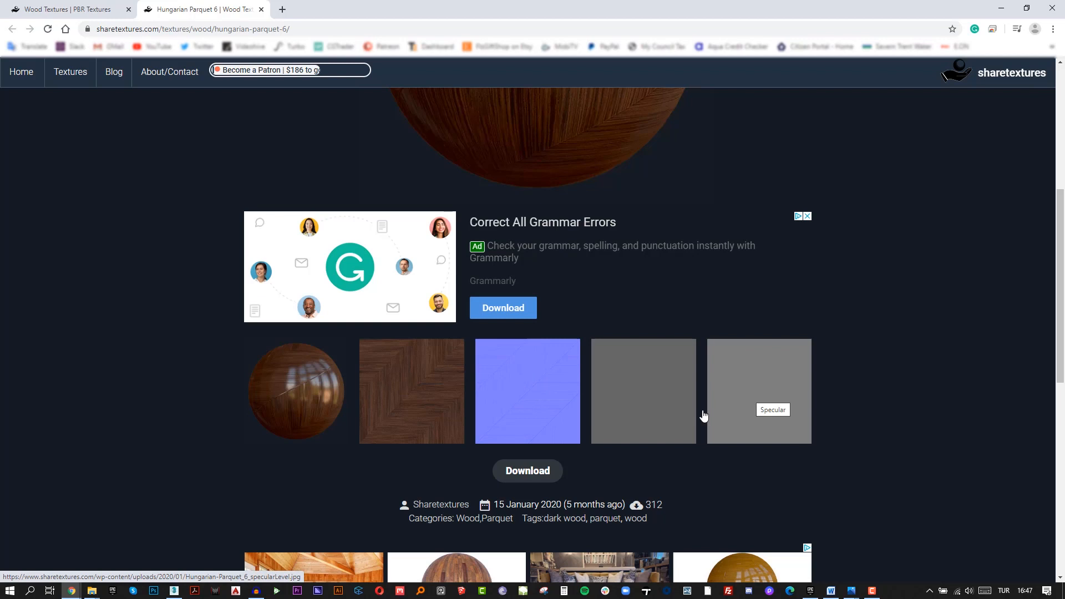
{"action": "left_click", "coordinate": [526, 471]}
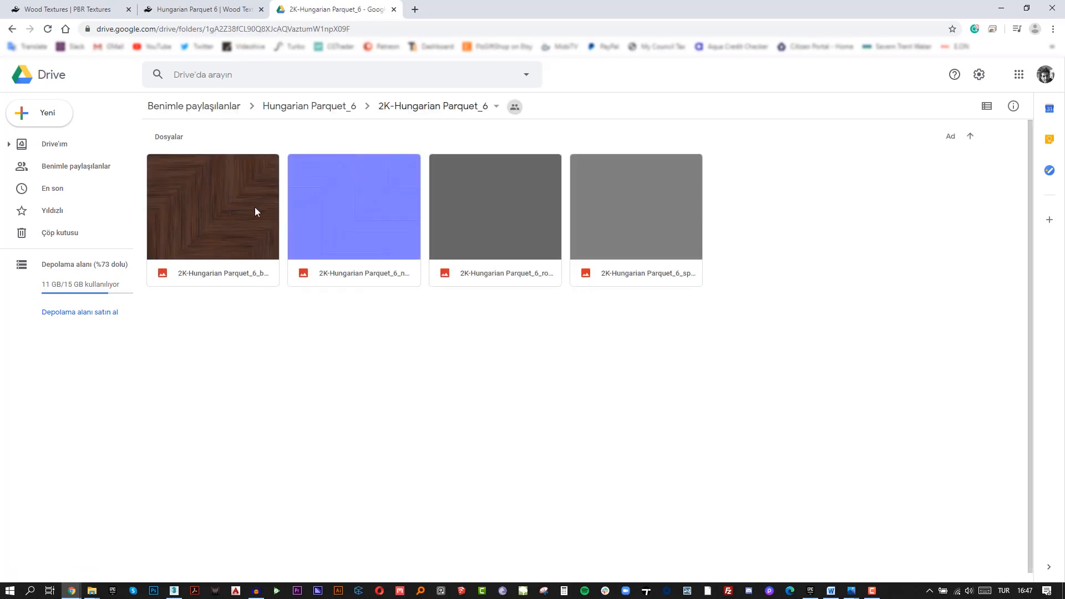
{"action": "mouse_move", "coordinate": [625, 215]}
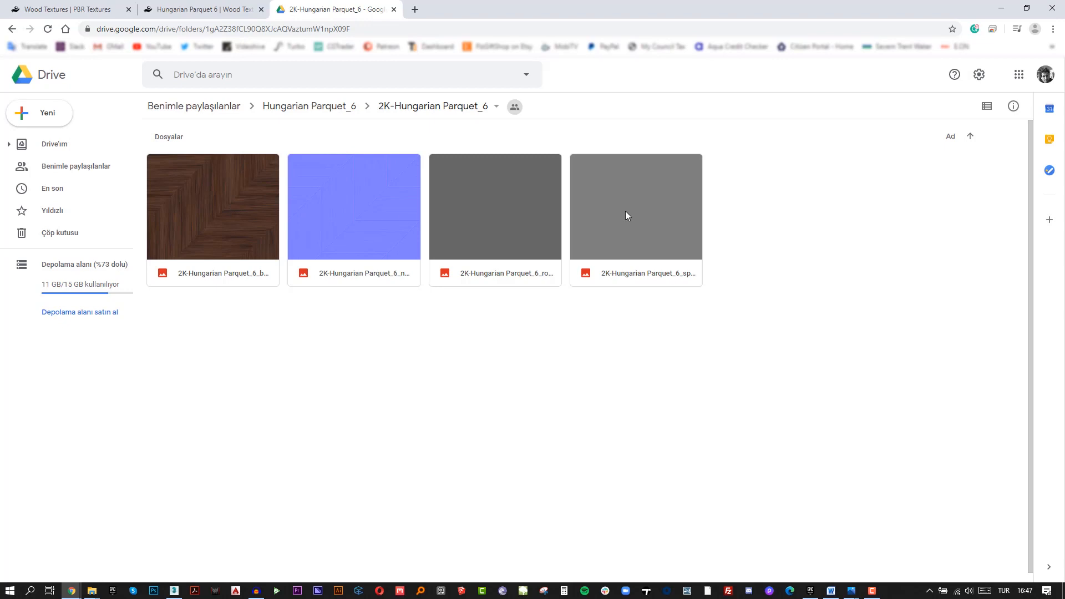
Select the texture map files in the shared 2K-Hungarian Parquet_6 Drive folder.
{"action": "left_click", "coordinate": [173, 589]}
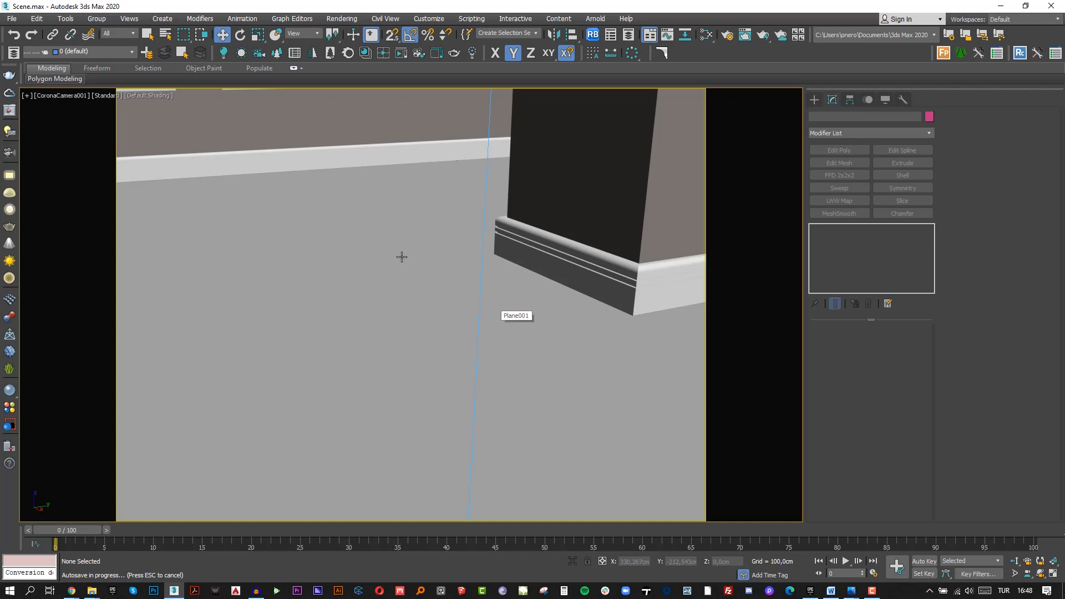
Select the floor plane Plane001 in the camera viewport.
{"action": "left_click", "coordinate": [838, 200]}
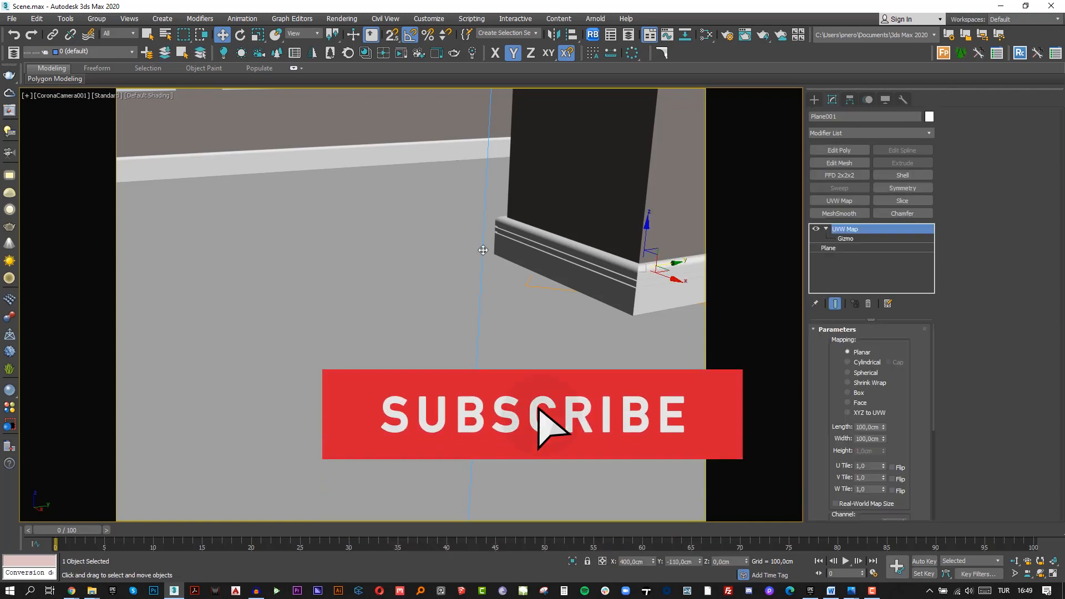
{"action": "mouse_move", "coordinate": [409, 329]}
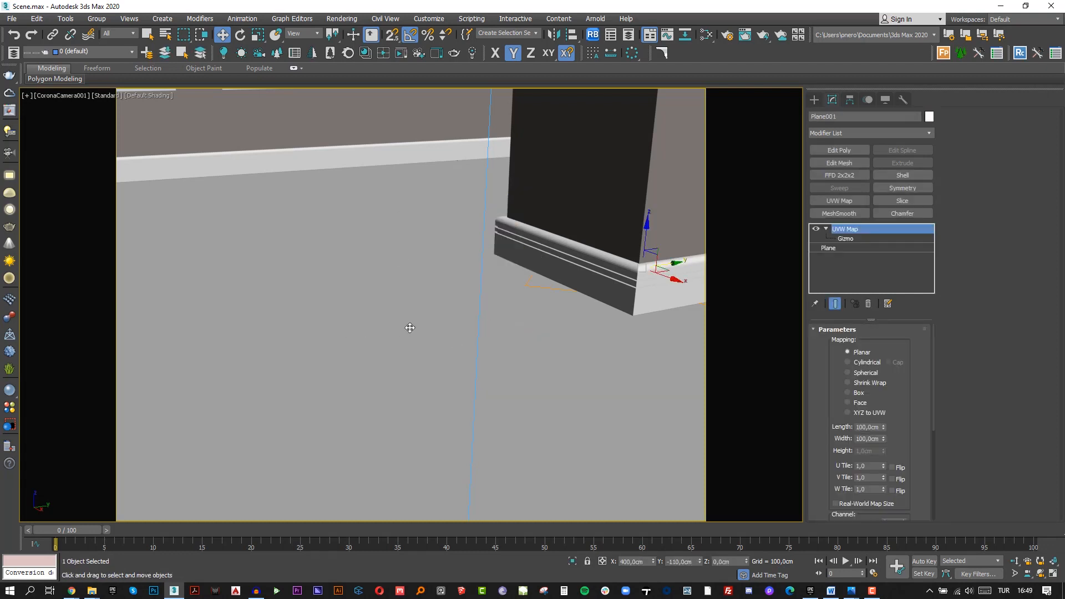
Create a new CoronaMtl node in the Slate Material Editor beside the parquet bitmaps.
{"action": "left_click", "coordinate": [705, 34]}
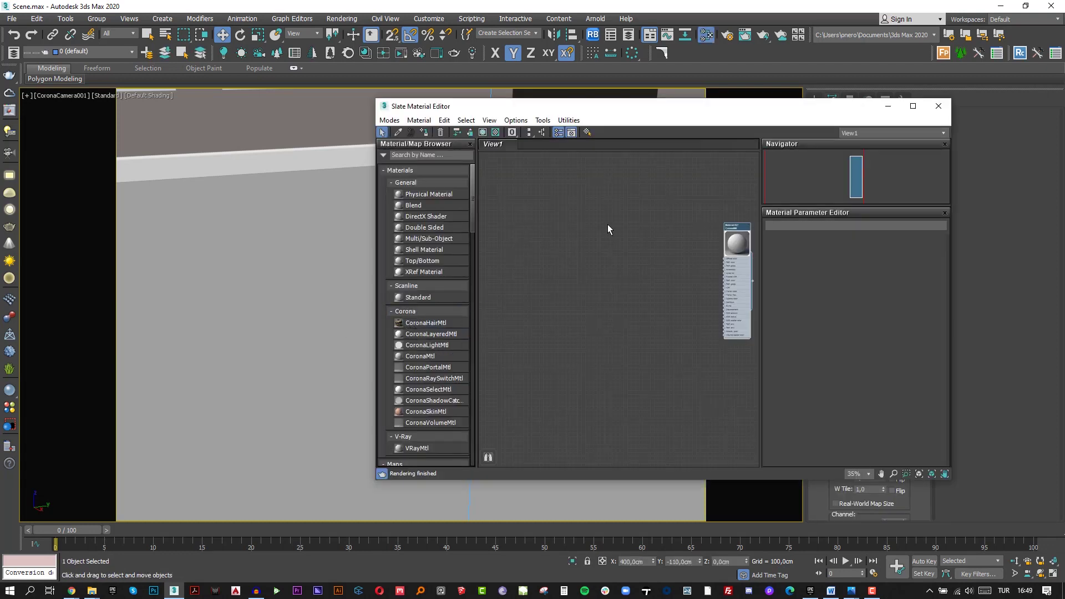
{"action": "right_click", "coordinate": [607, 229]}
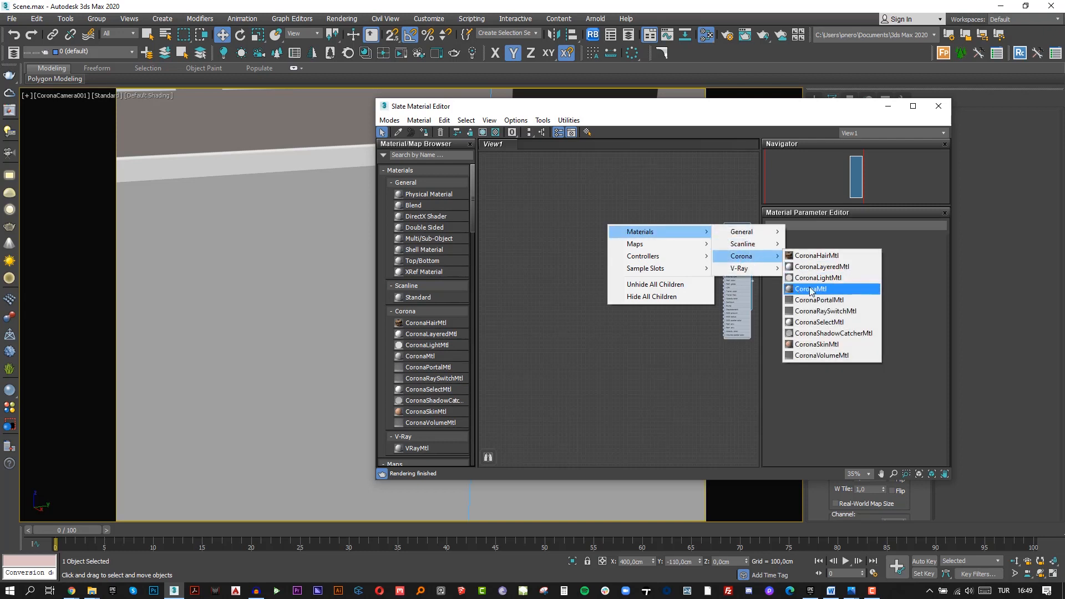
{"action": "left_click", "coordinate": [809, 288]}
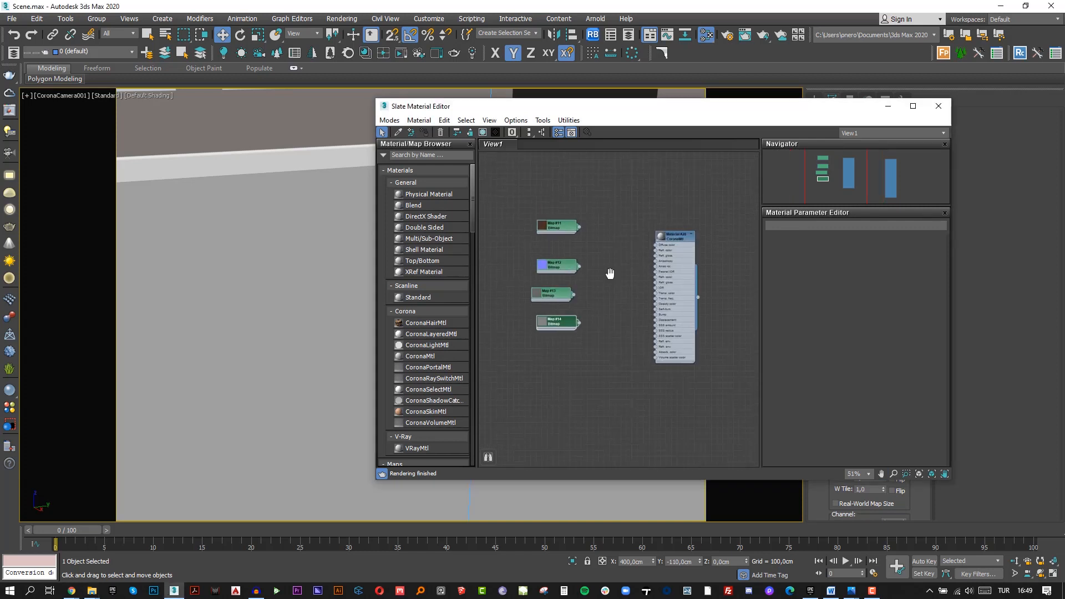
Wire Map #11 into Diffuse color and Map #13 into Refl. gloss of the CoronaMtl.
{"action": "scroll", "scroll_direction": "up", "scroll_amount": 3}
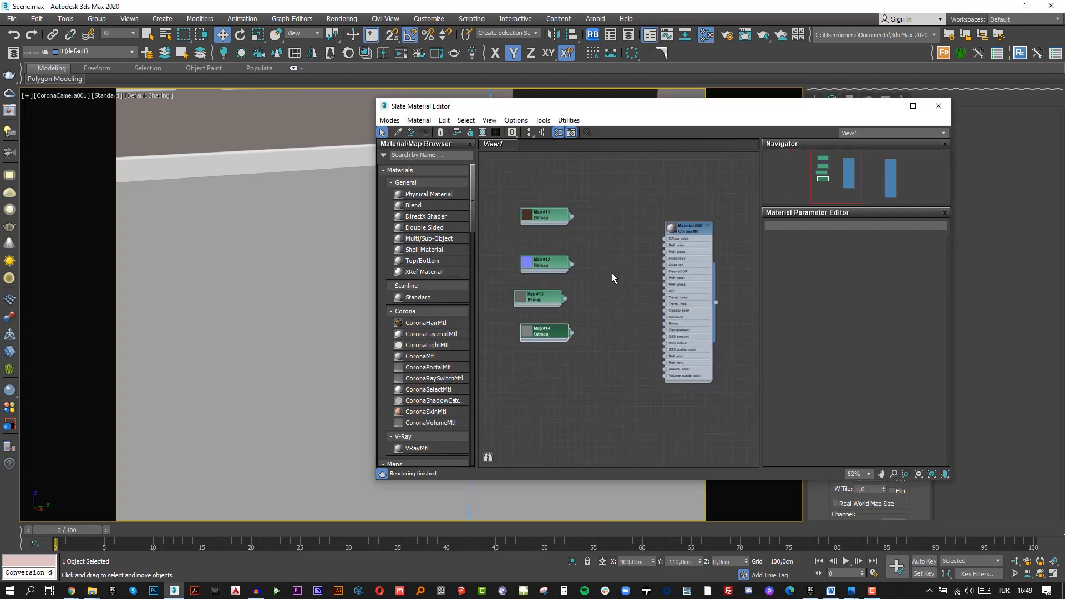
{"action": "left_click", "coordinate": [687, 231]}
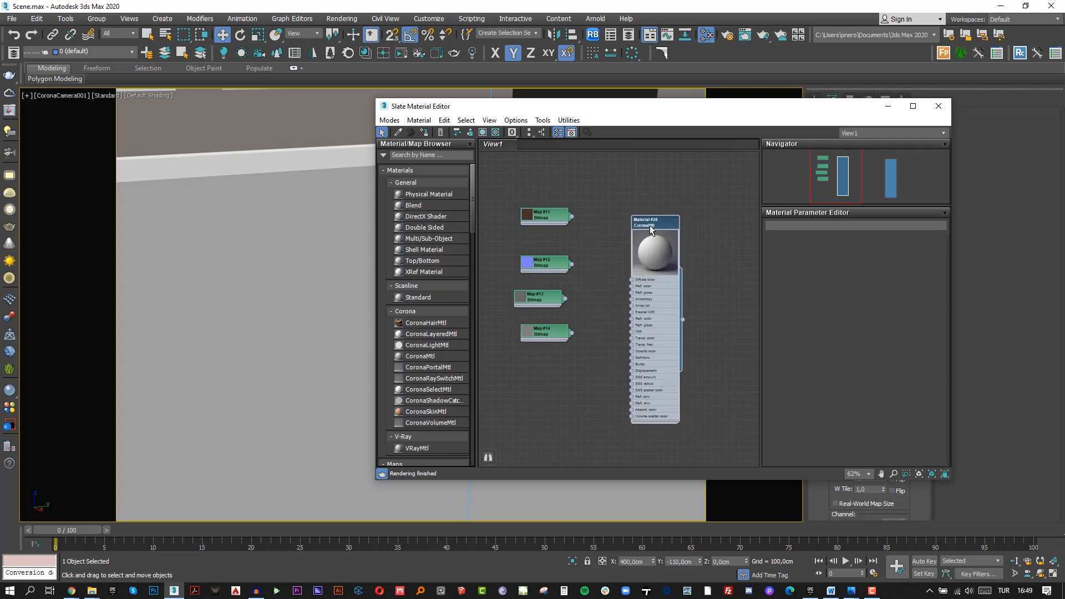
{"action": "scroll", "scroll_direction": "up", "scroll_amount": 3}
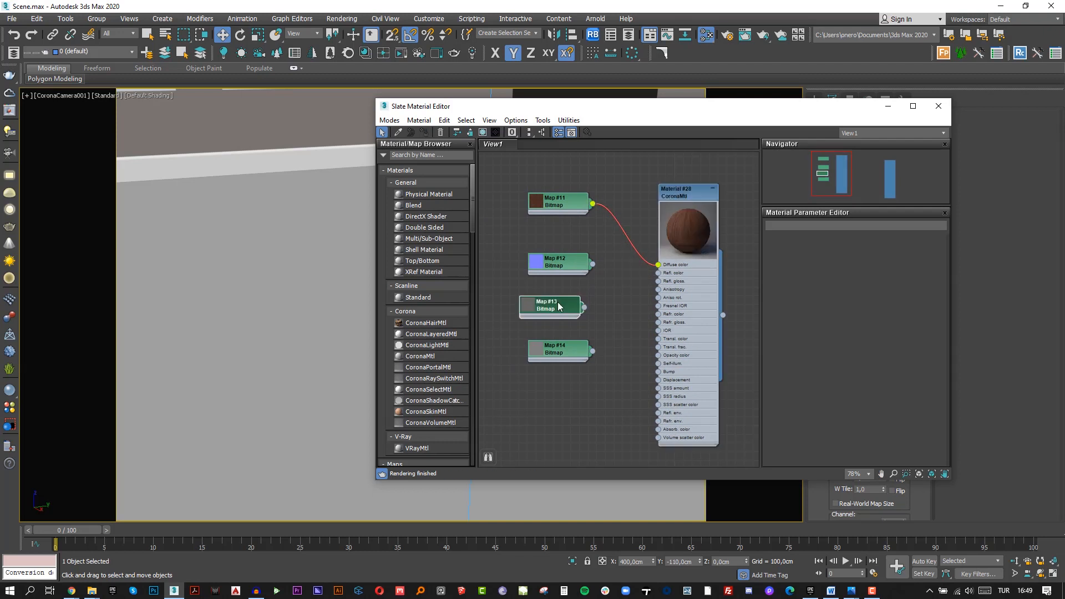
{"action": "left_click", "coordinate": [550, 307]}
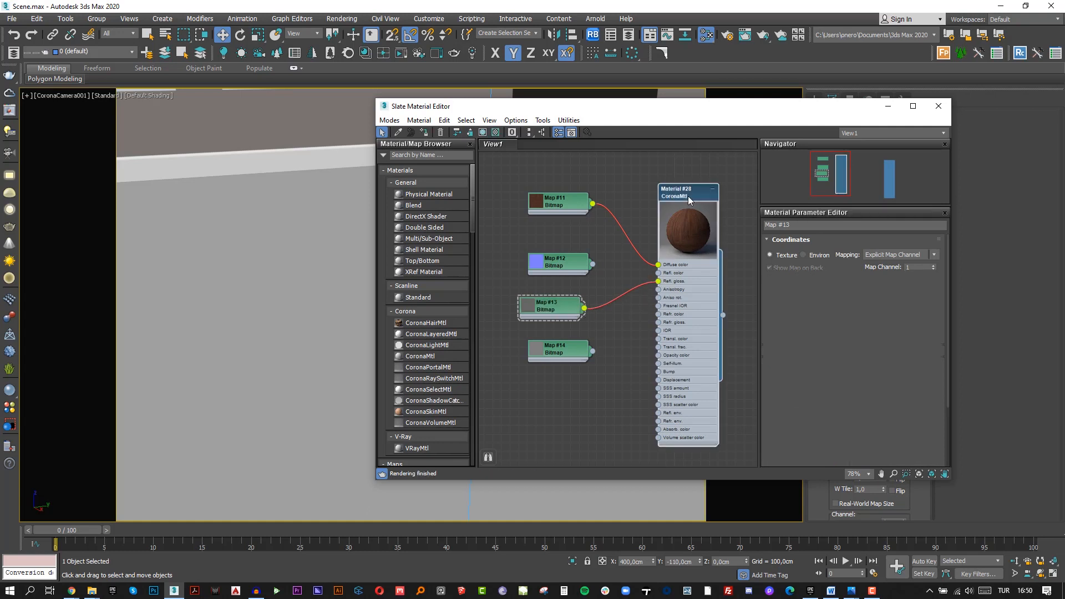
{"action": "left_click", "coordinate": [687, 192]}
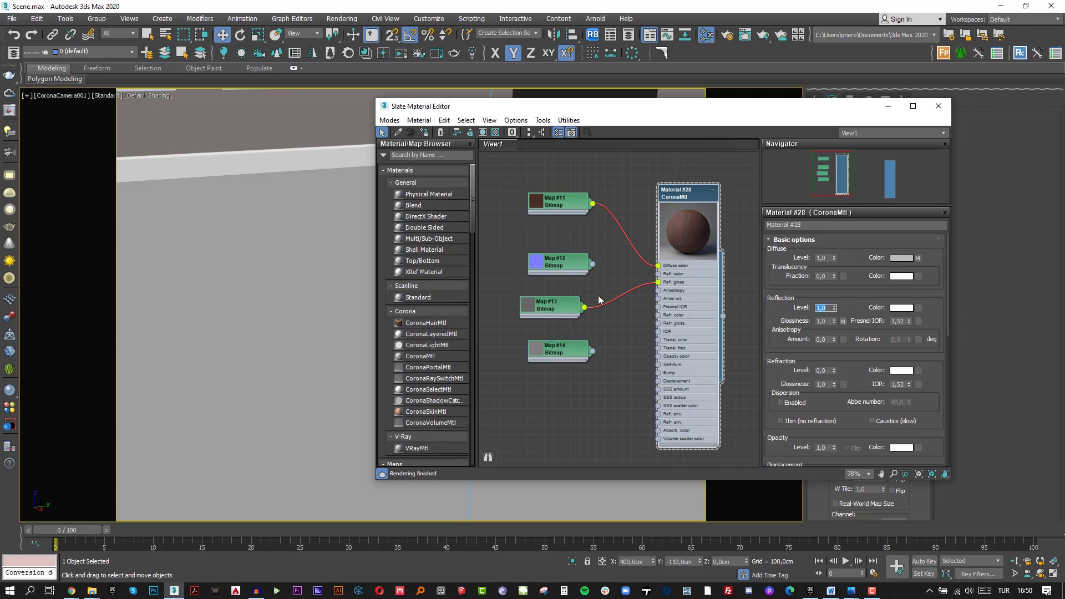
{"action": "left_click", "coordinate": [550, 306]}
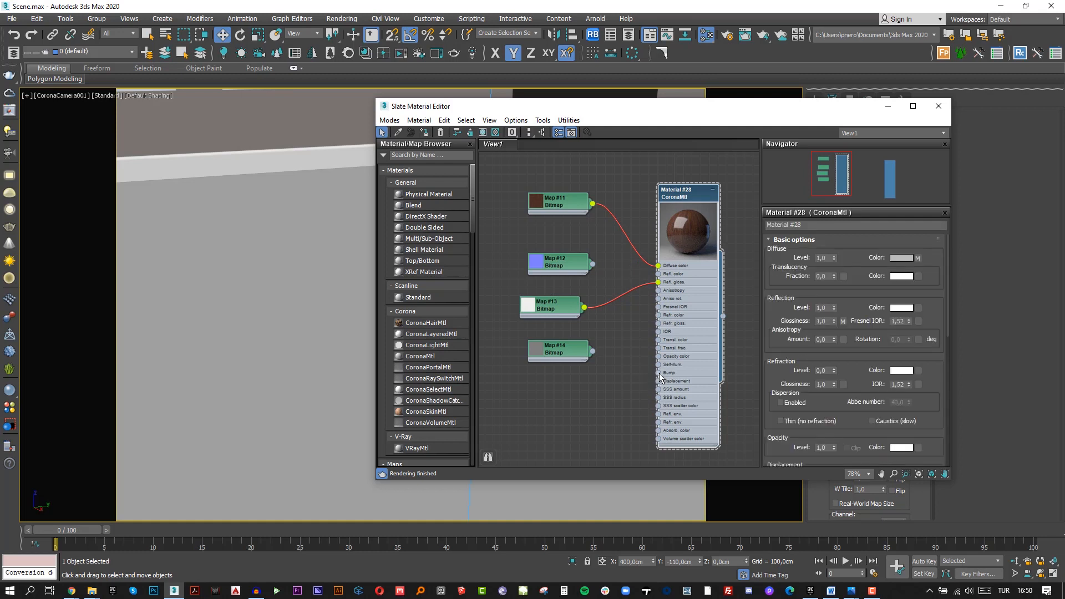
Feed Map #12 through a CoronaNormal node into Bump, with Add gamma to input ticked.
{"action": "left_click", "coordinate": [625, 423]}
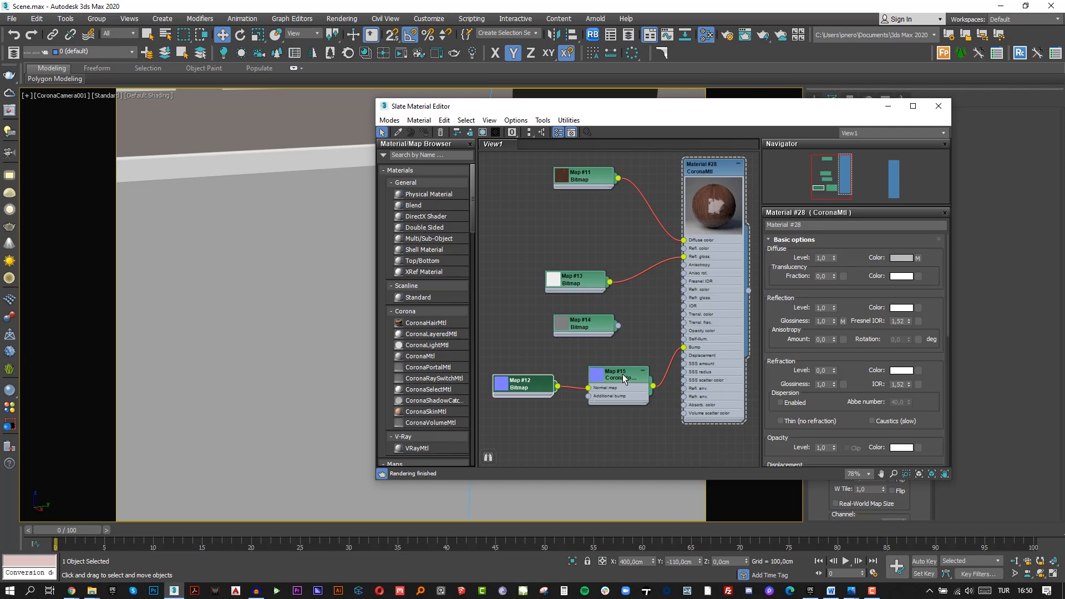
{"action": "left_click", "coordinate": [618, 377]}
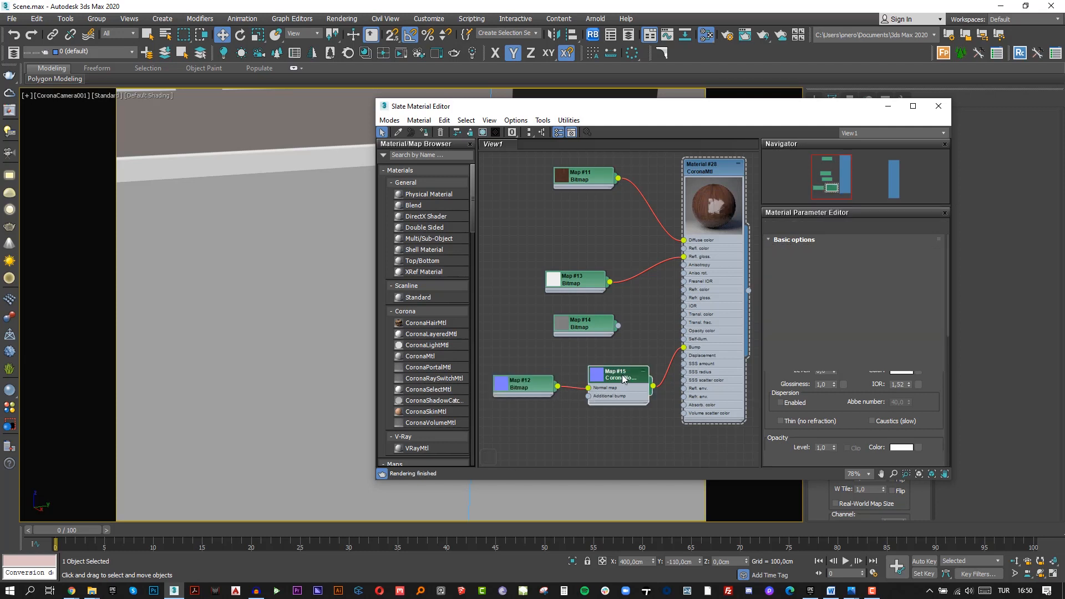
{"action": "left_click", "coordinate": [616, 374]}
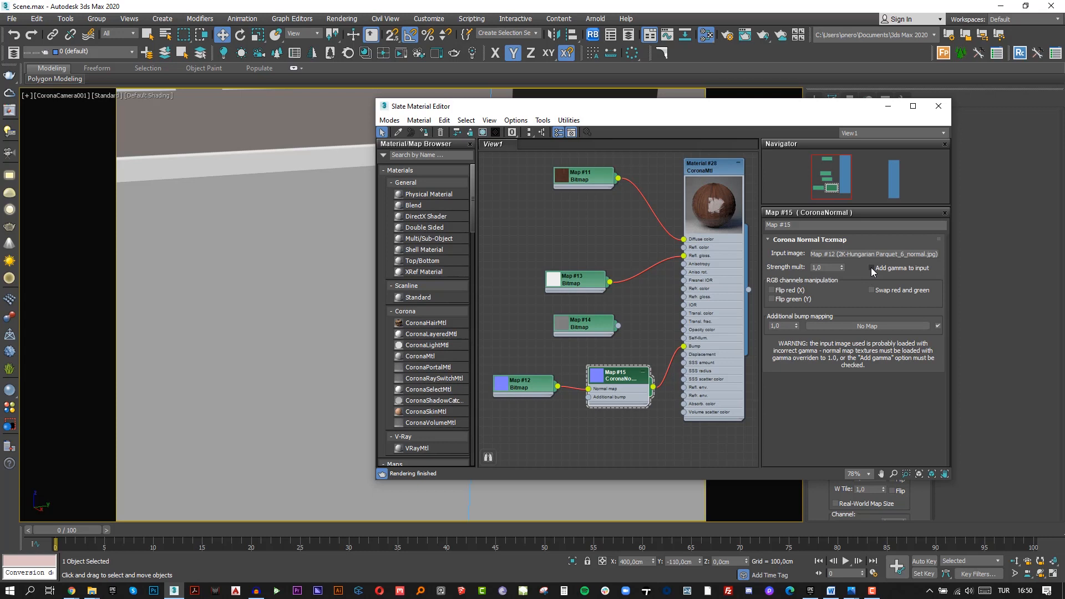
{"action": "left_click", "coordinate": [872, 268]}
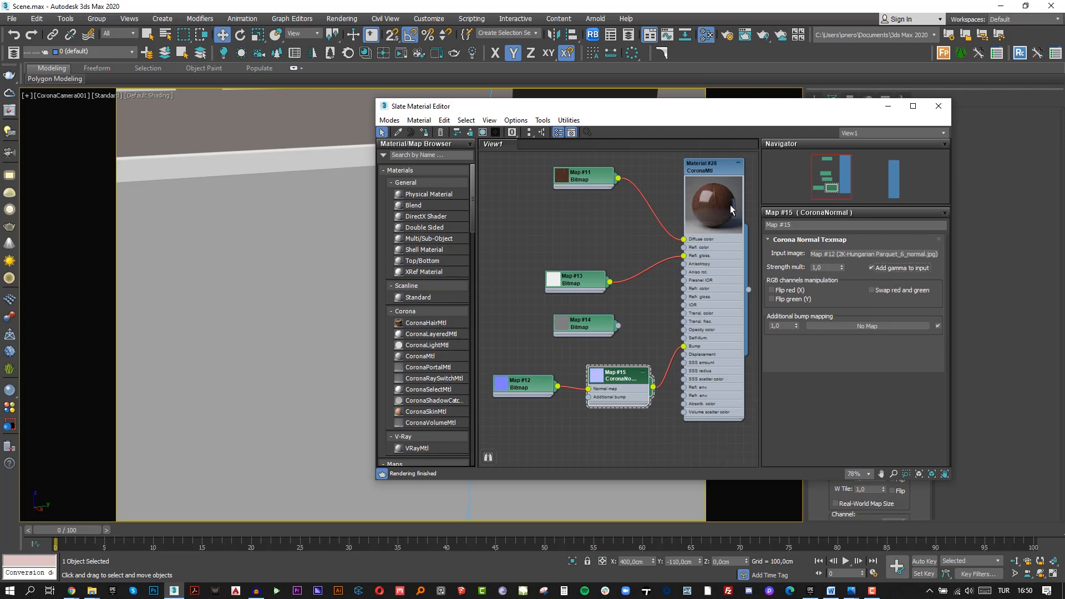
{"action": "mouse_move", "coordinate": [712, 208]}
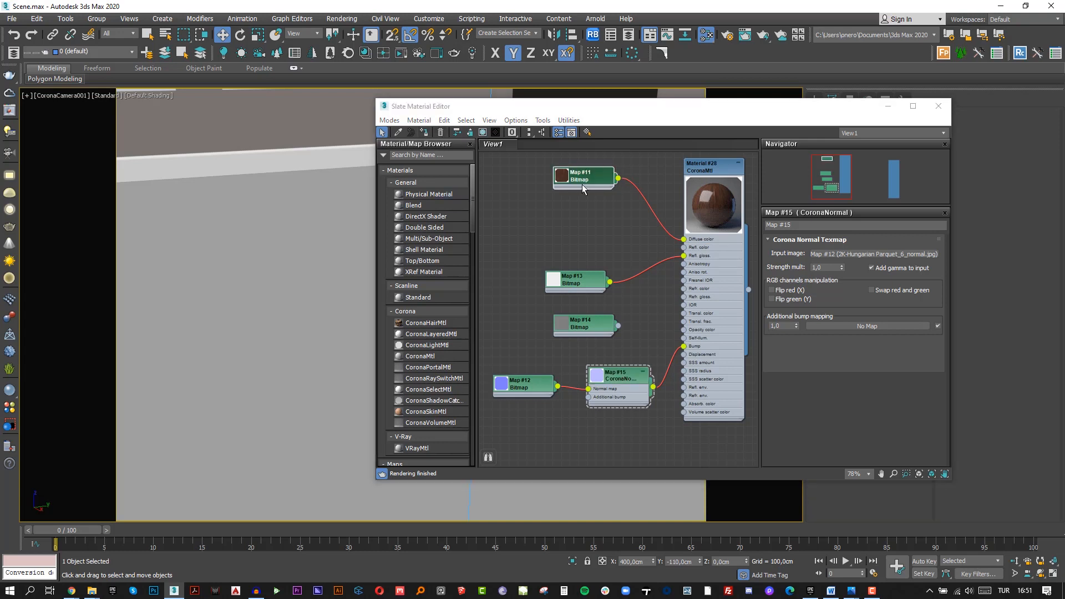
Assign the Corona parquet material to the selected floor plane and show it shaded in the viewport.
{"action": "left_click", "coordinate": [482, 132]}
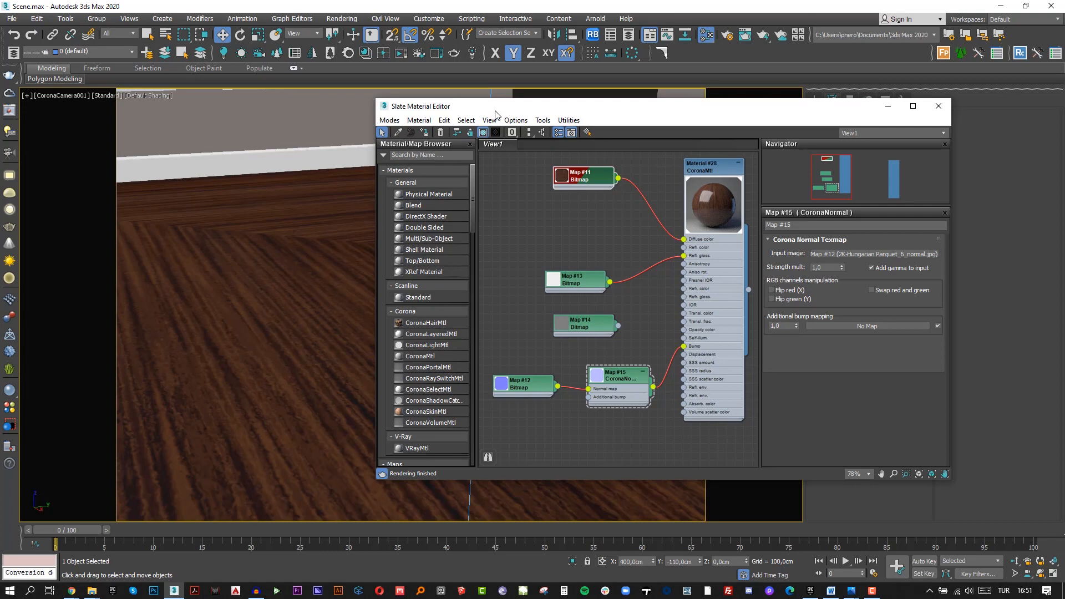
{"action": "mouse_move", "coordinate": [939, 106]}
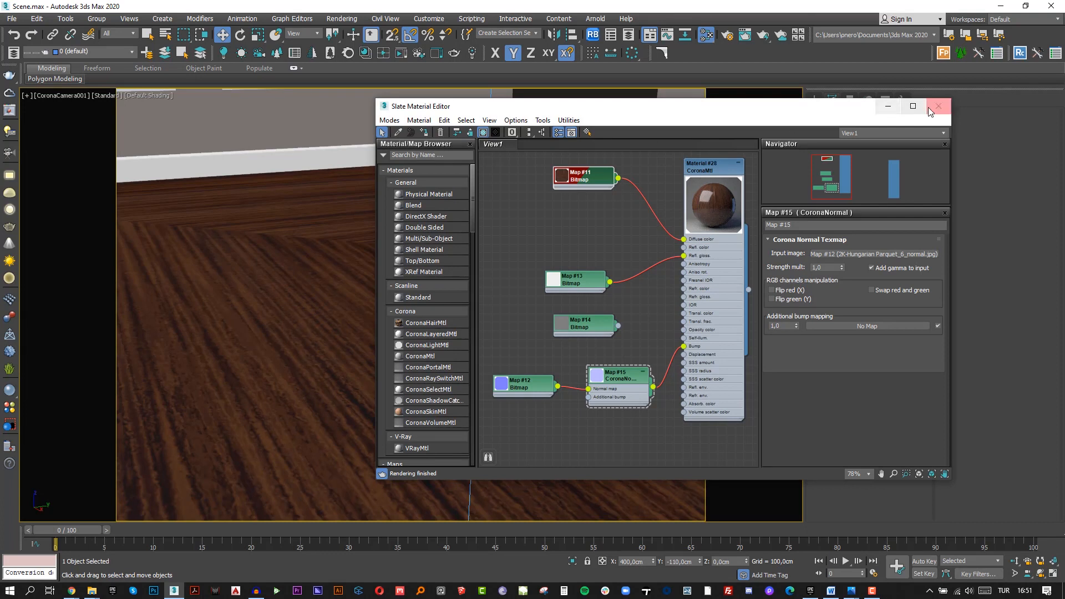
Close the Slate Material Editor and add a UVW Map modifier to the floor plane.
{"action": "left_click", "coordinate": [939, 107]}
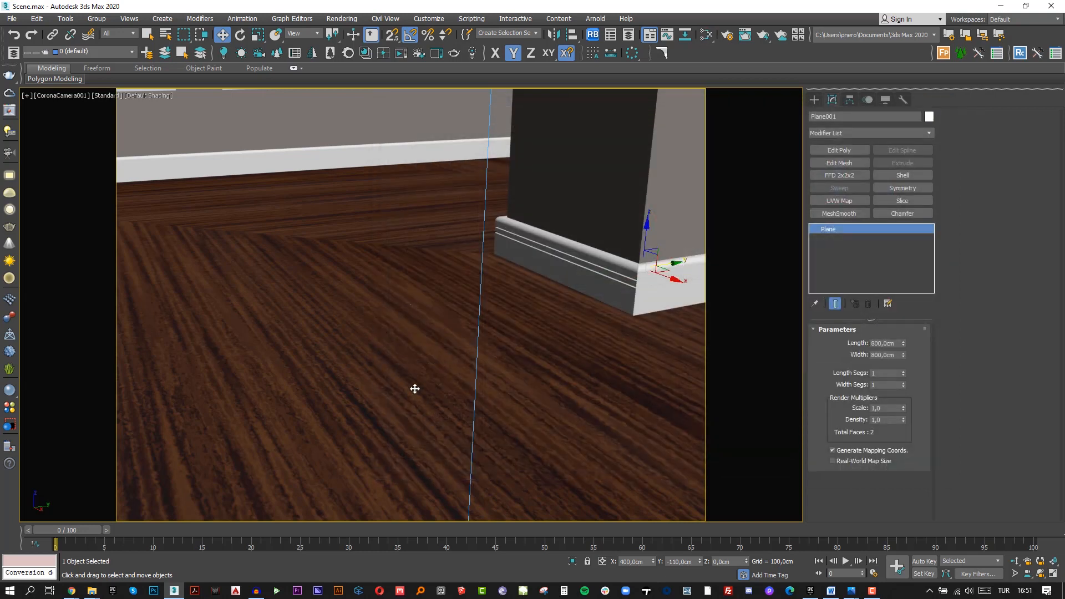
{"action": "mouse_move", "coordinate": [450, 333]}
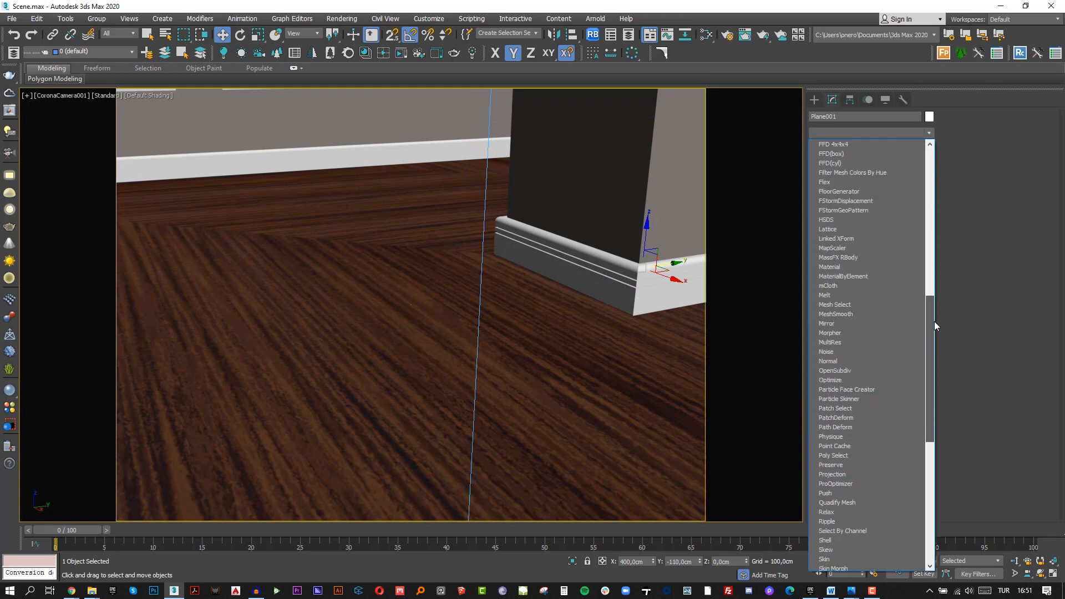
{"action": "scroll", "scroll_direction": "down", "scroll_amount": 3}
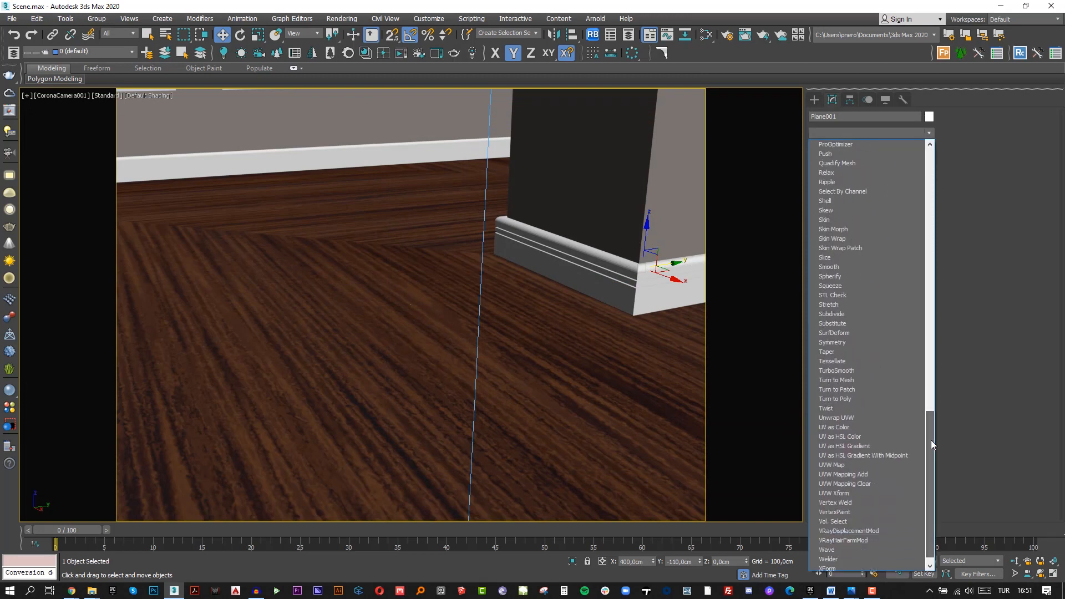
{"action": "left_click", "coordinate": [831, 465]}
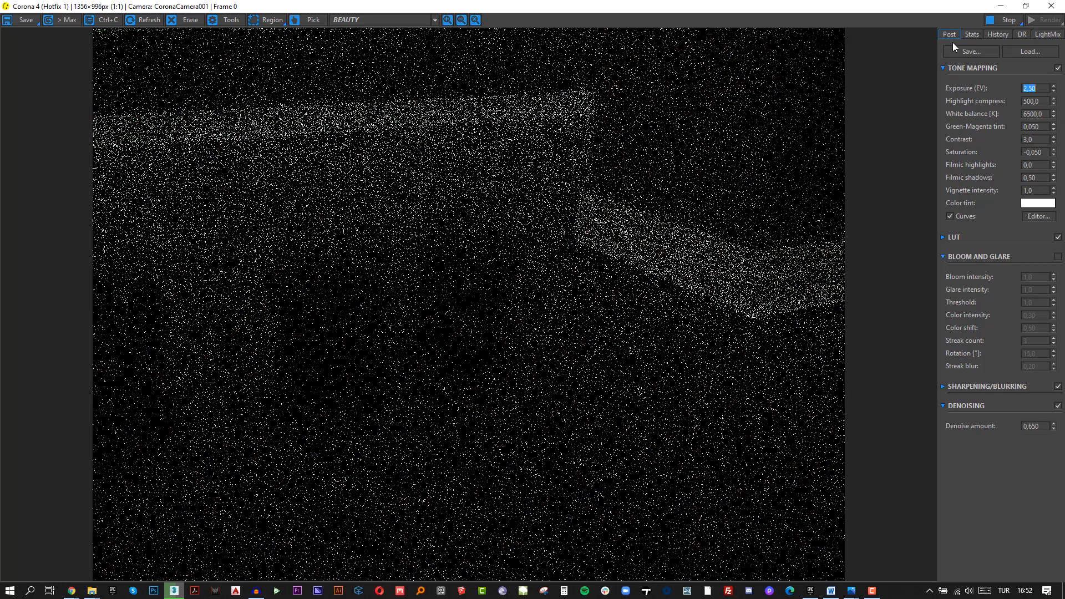
Check the Corona VFB render Stats for time and passes, then return to the Post settings.
{"action": "left_click", "coordinate": [970, 34]}
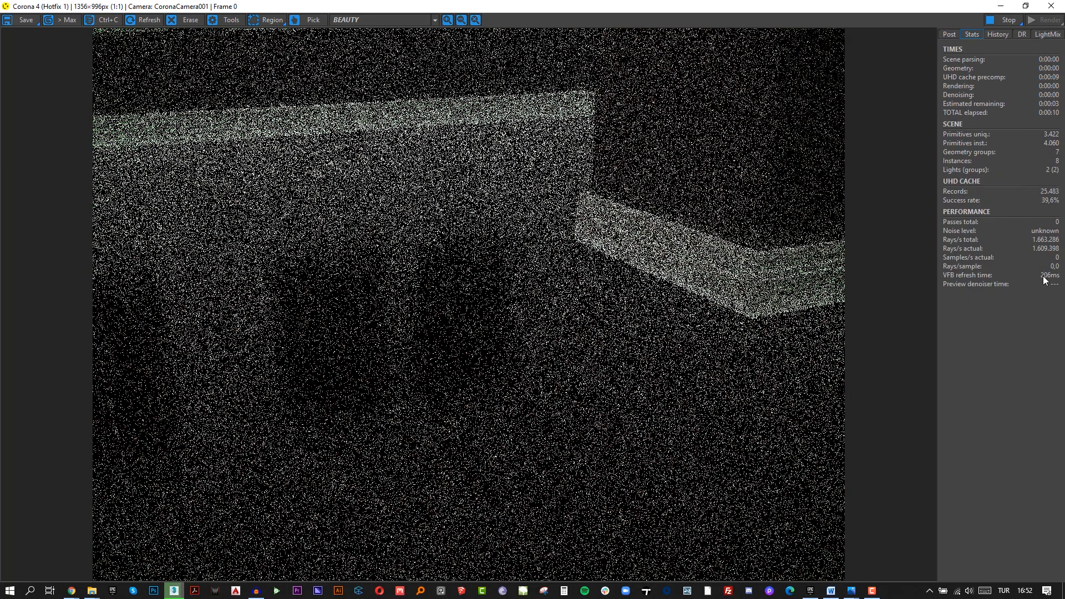
{"action": "left_click", "coordinate": [948, 34]}
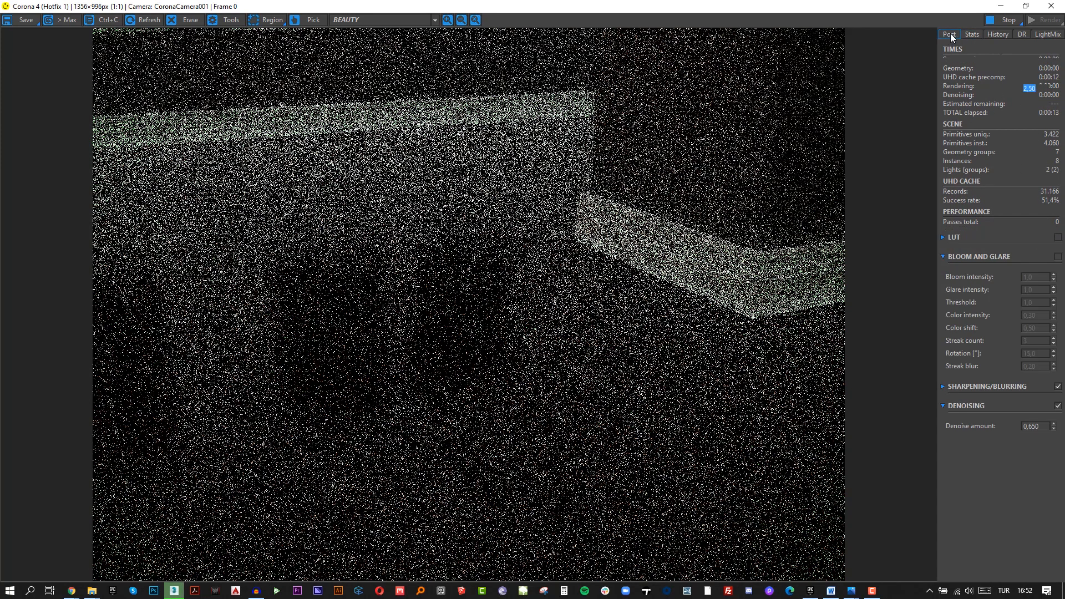
{"action": "left_click", "coordinate": [948, 34]}
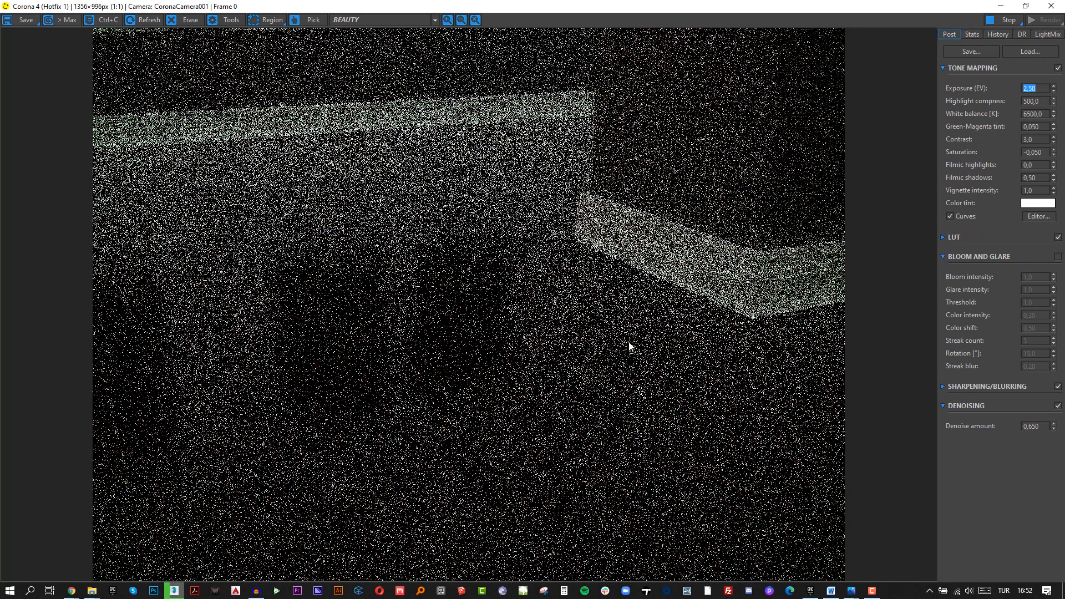